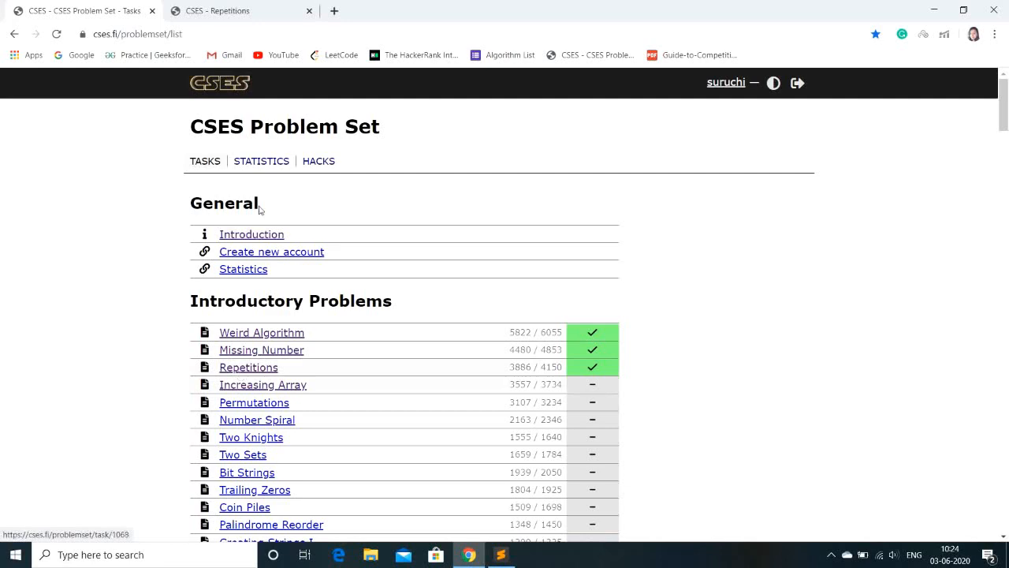
Open the Repetitions problem from the Introductory Problems list and read its statement.
left_click(249, 366)
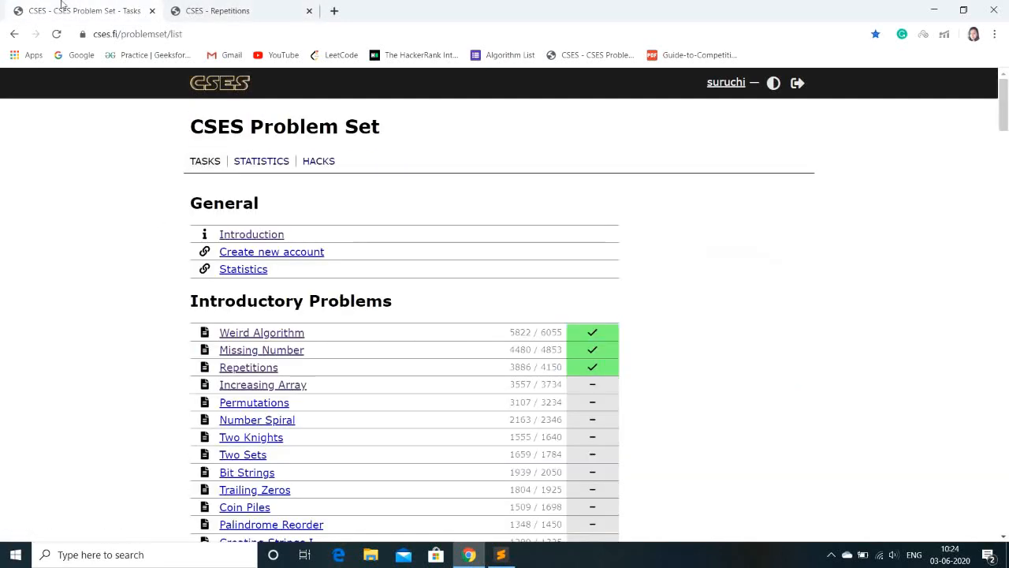
mouse_move(262, 350)
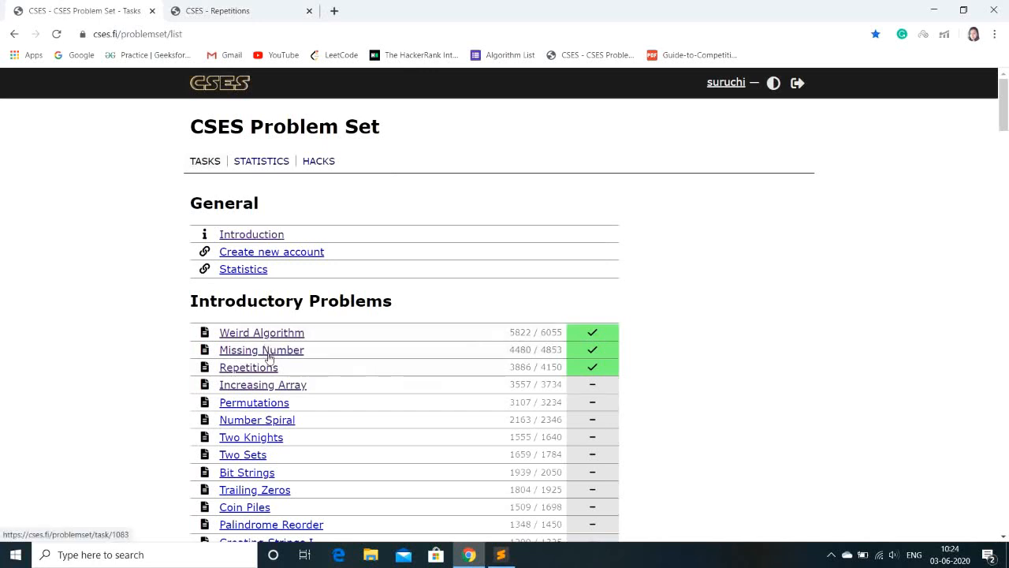
left_click(249, 366)
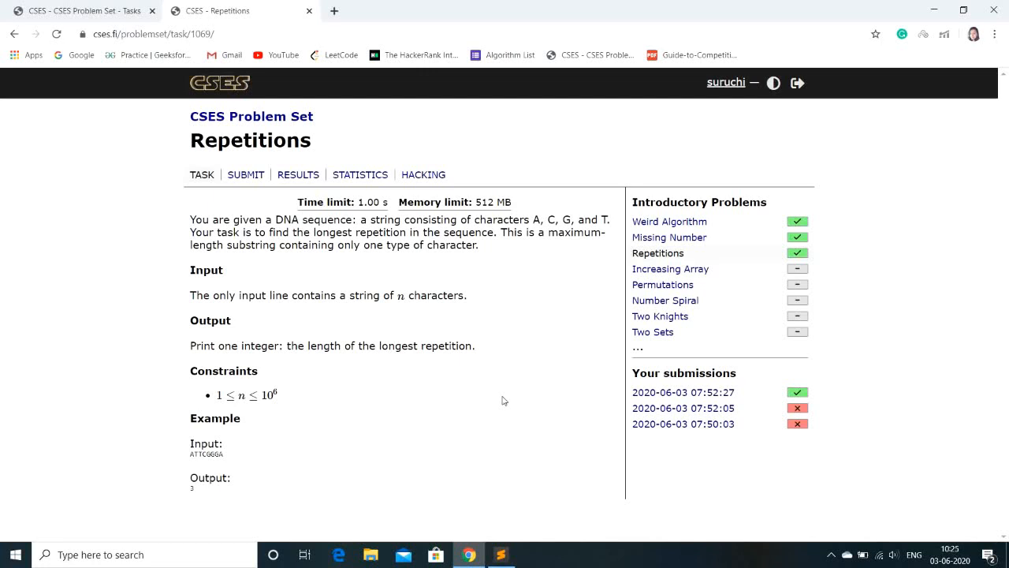
mouse_move(586, 158)
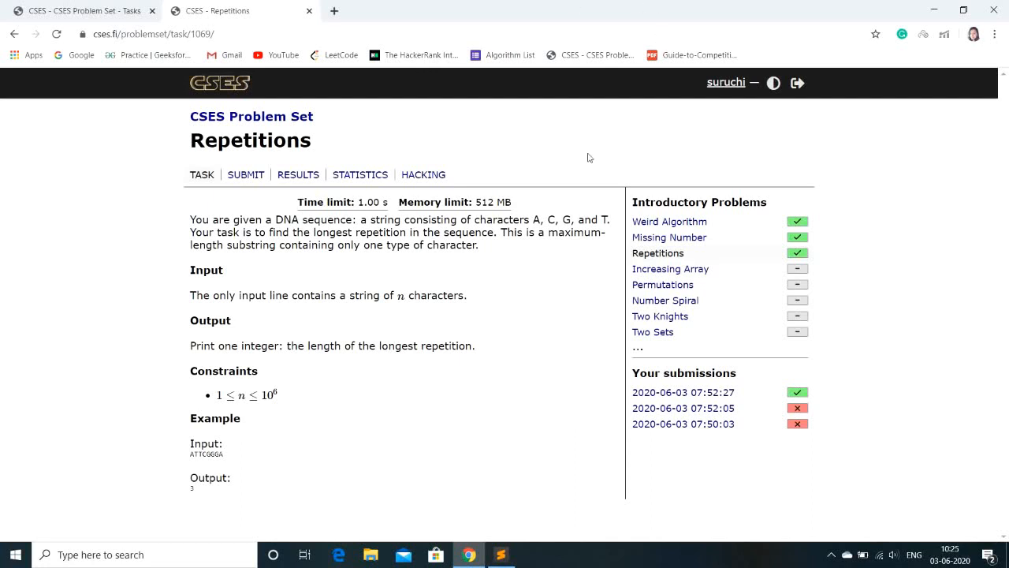
mouse_move(571, 242)
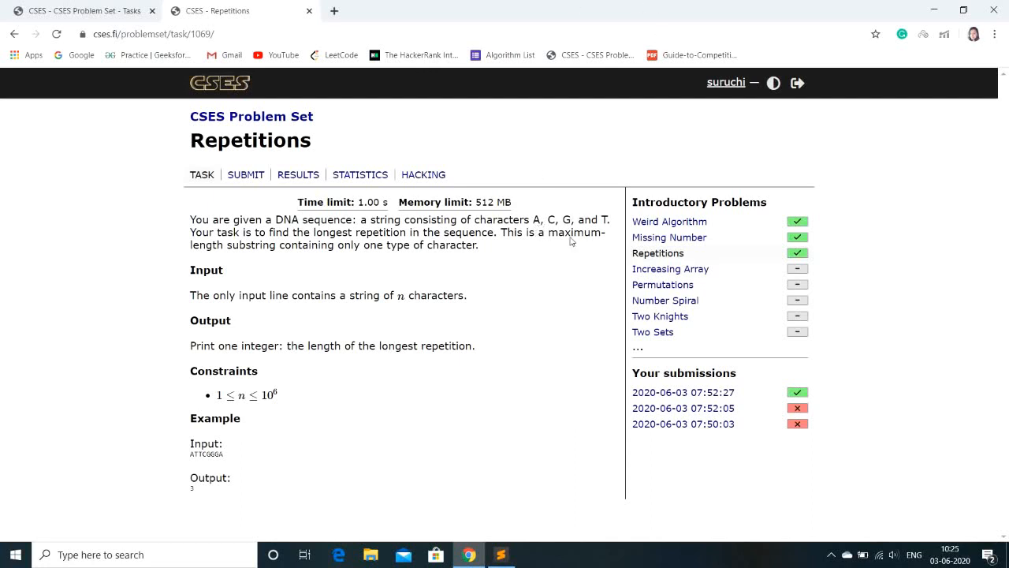
mouse_move(576, 281)
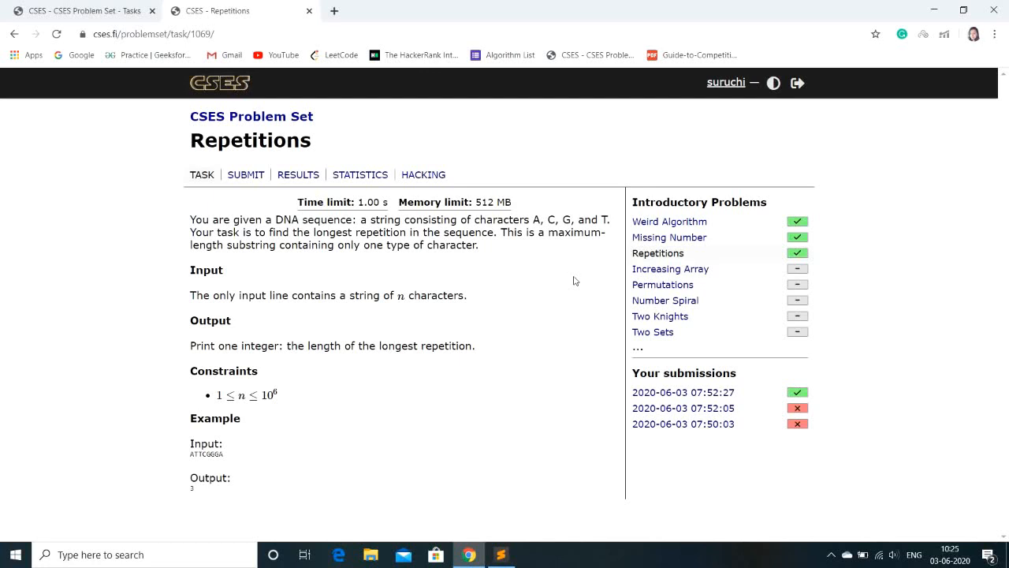
mouse_move(246, 527)
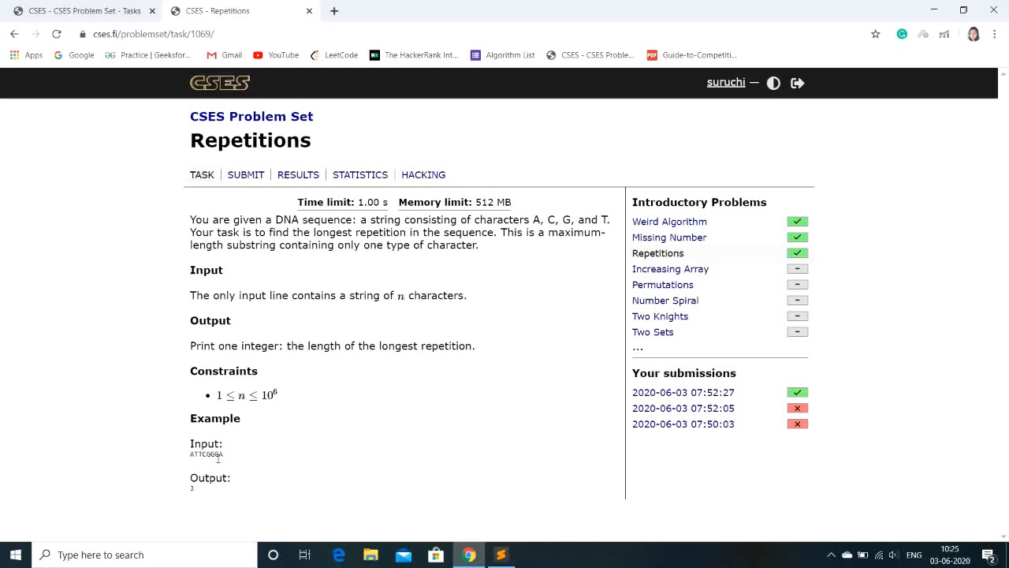
mouse_move(350, 479)
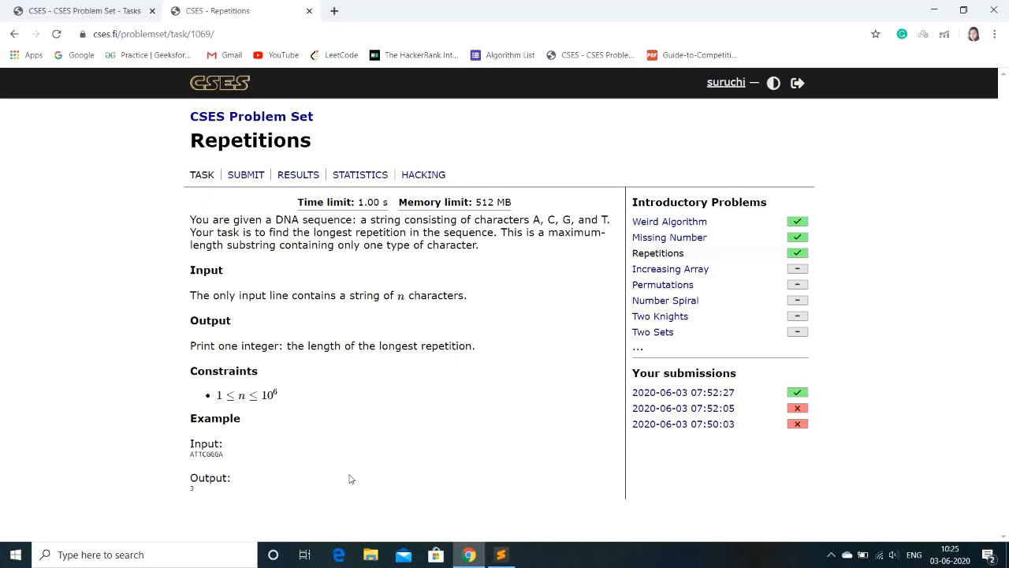
mouse_move(423, 427)
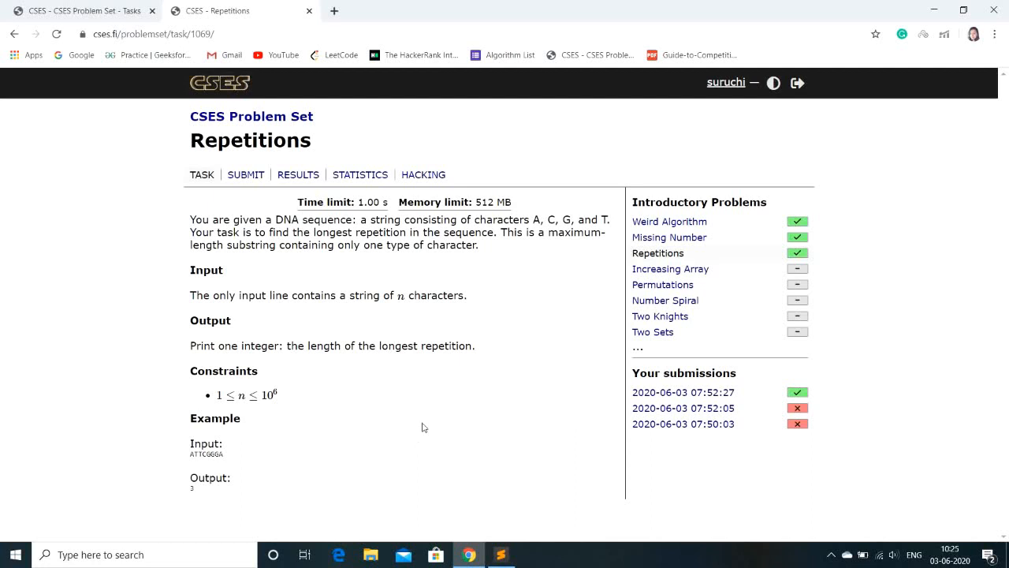
mouse_move(409, 419)
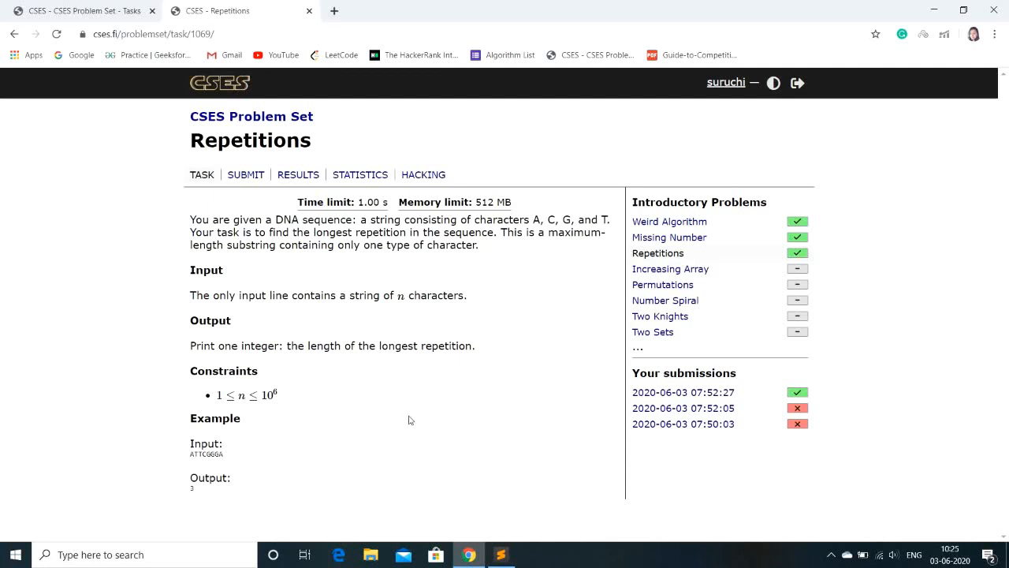
Bring up the Stack Overflow answer defining a substring as contiguous characters, unlike a subsequence.
left_click(335, 10)
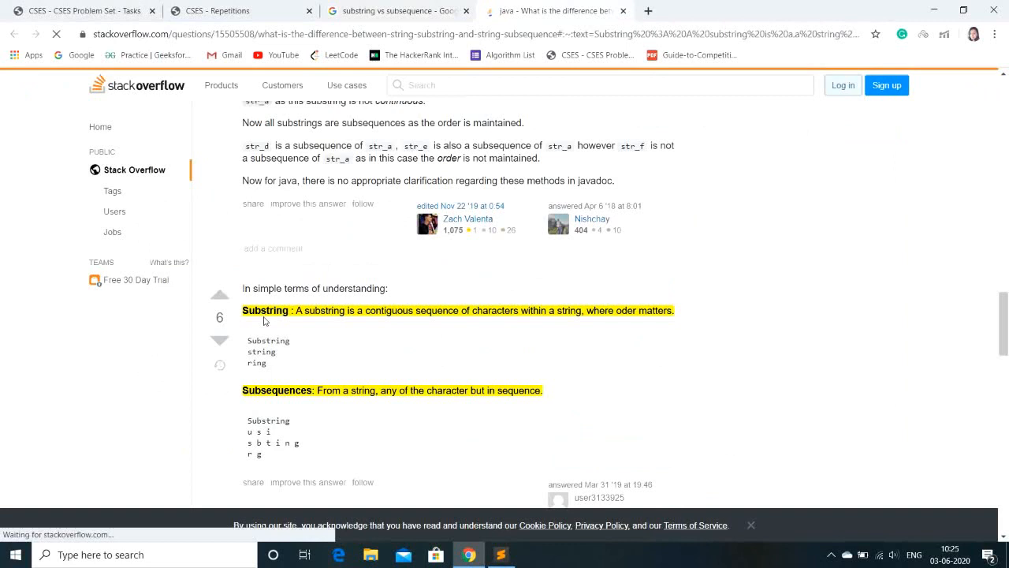
mouse_move(350, 339)
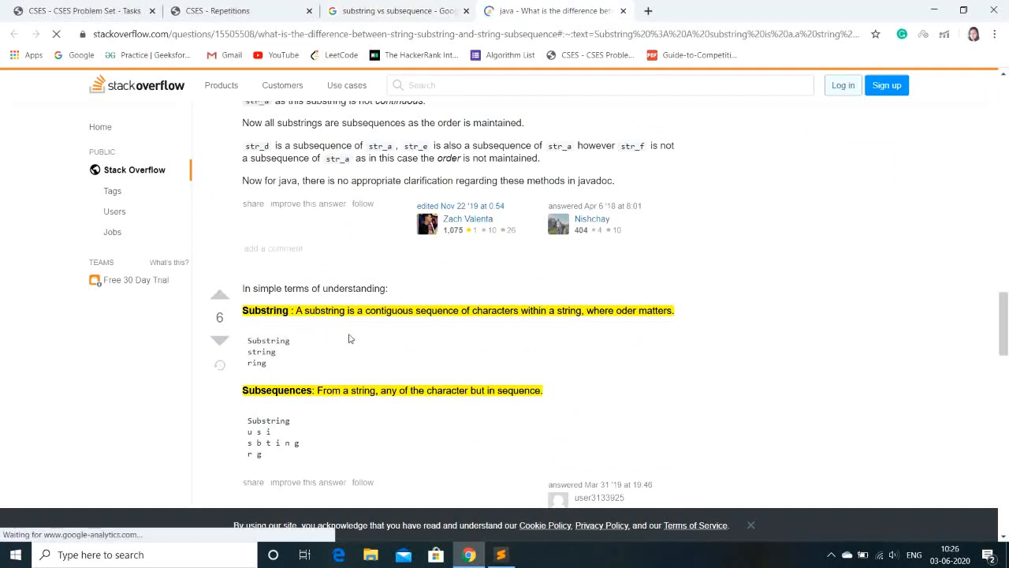
mouse_move(492, 327)
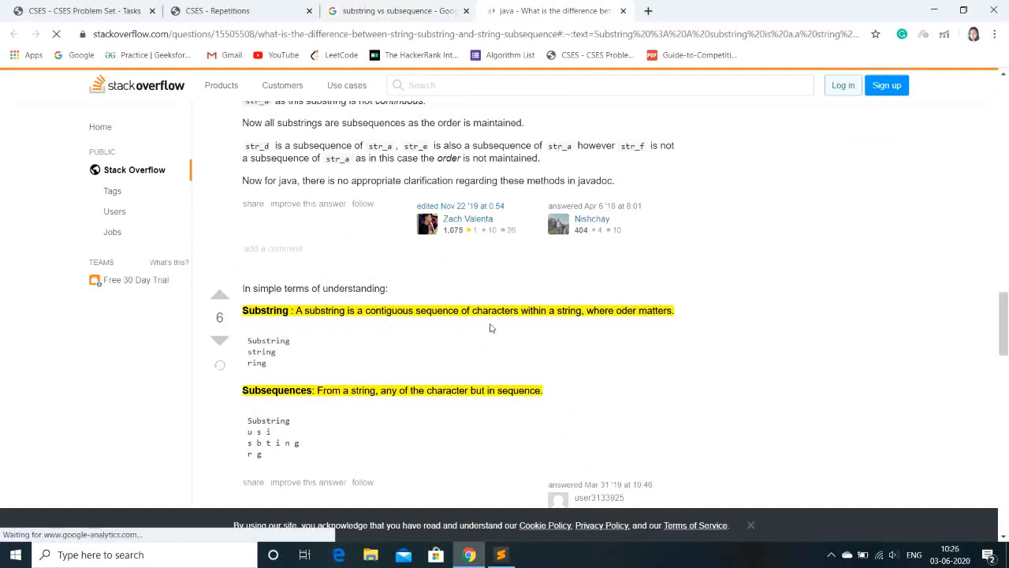
mouse_move(607, 323)
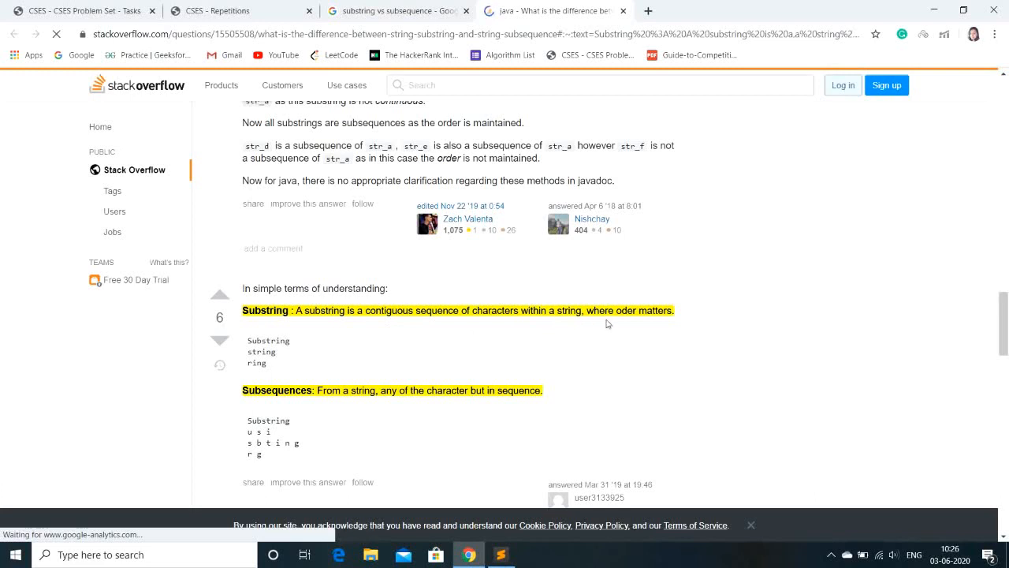
mouse_move(265, 350)
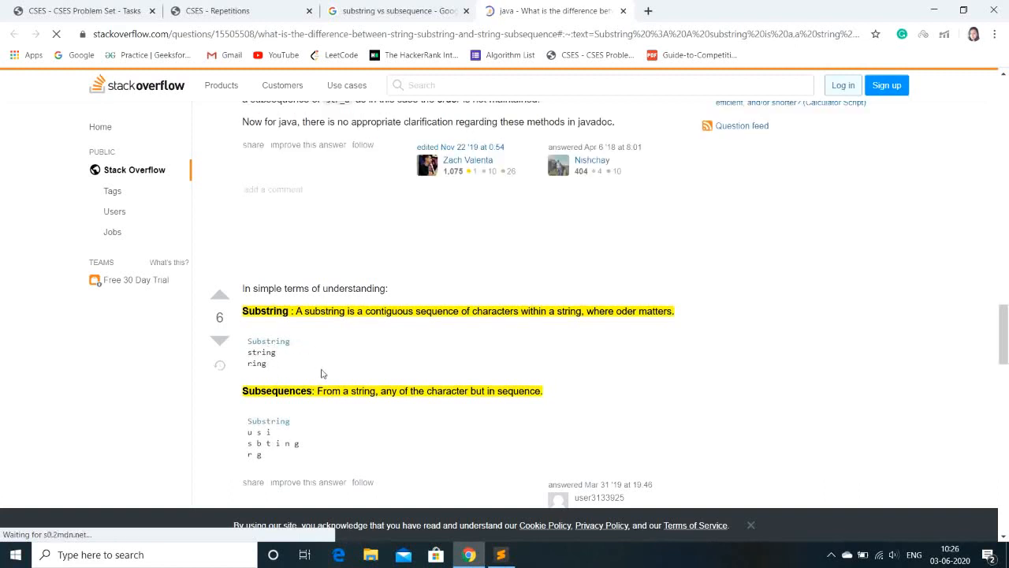
scroll("up", 3)
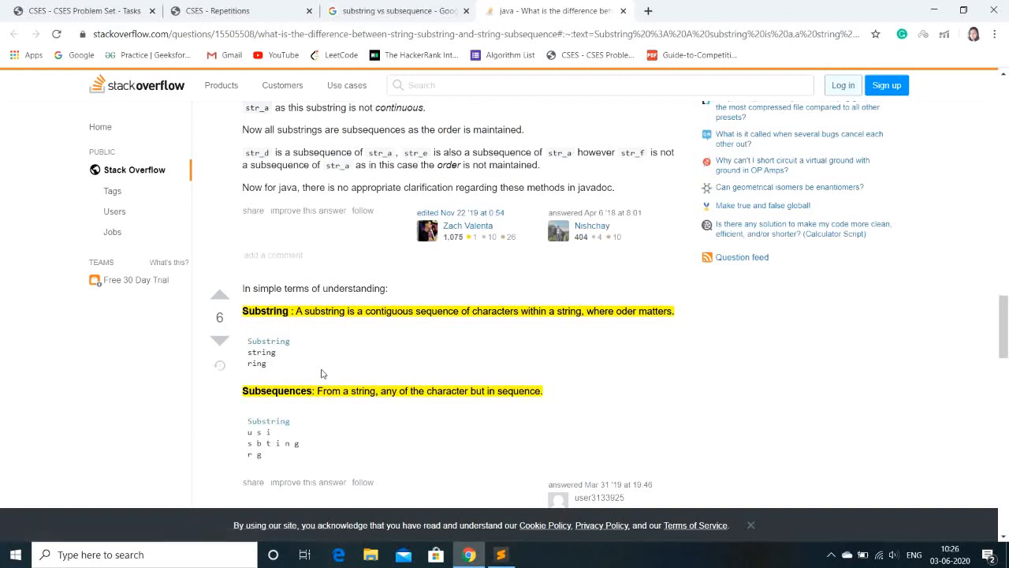
mouse_move(333, 416)
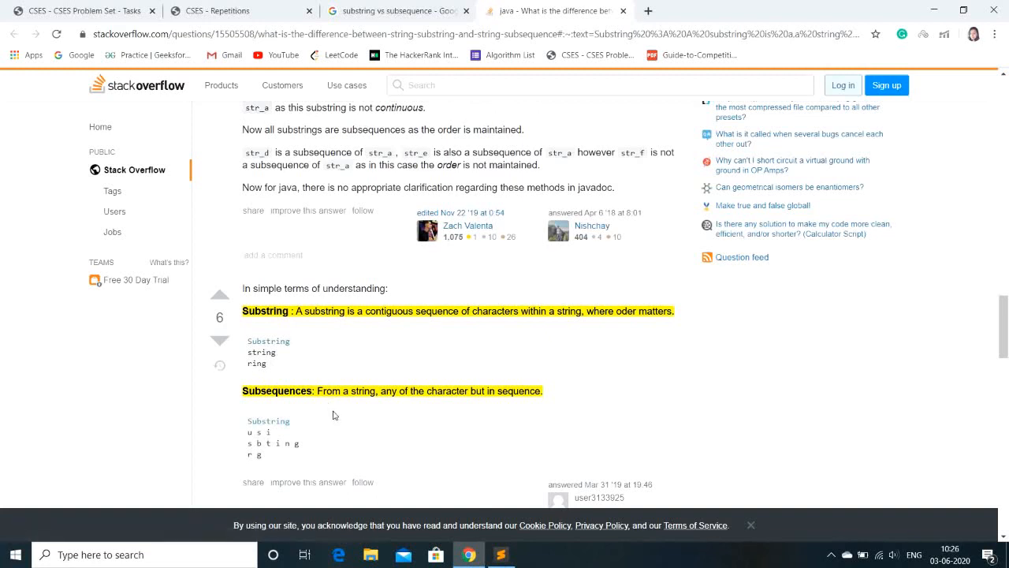
mouse_move(426, 429)
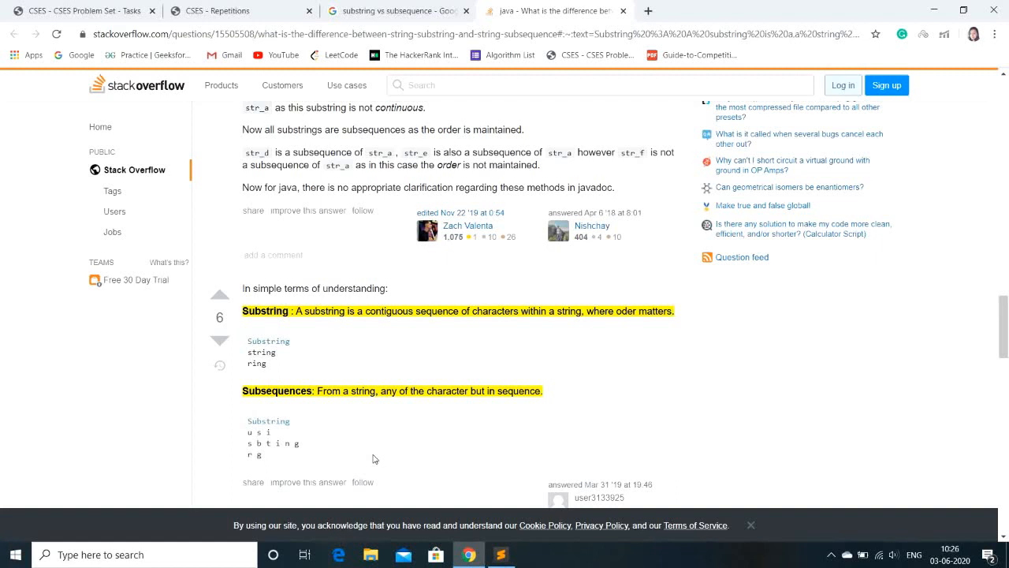
mouse_move(350, 434)
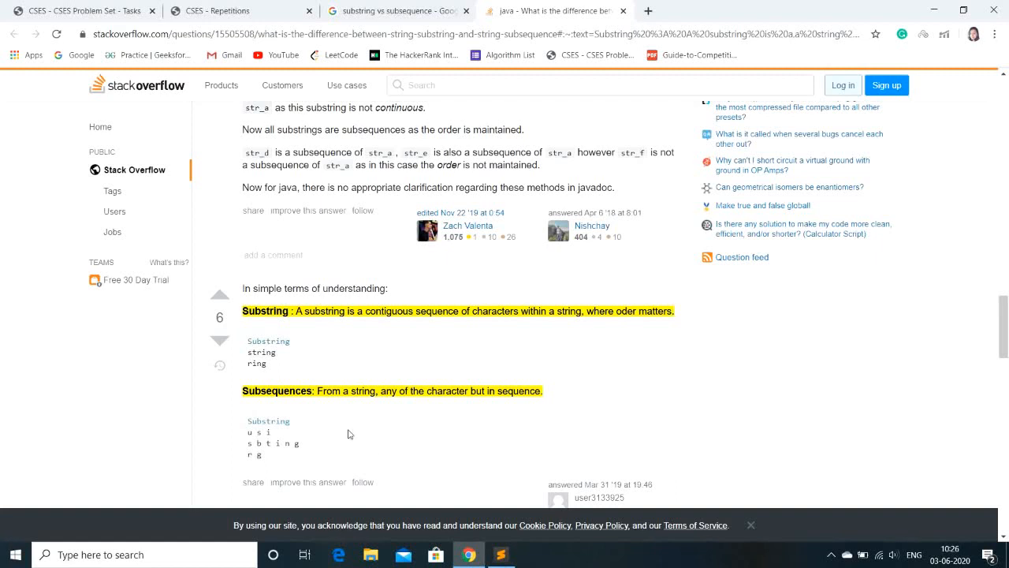
Return to the CSES Repetitions problem statement tab.
left_click(240, 9)
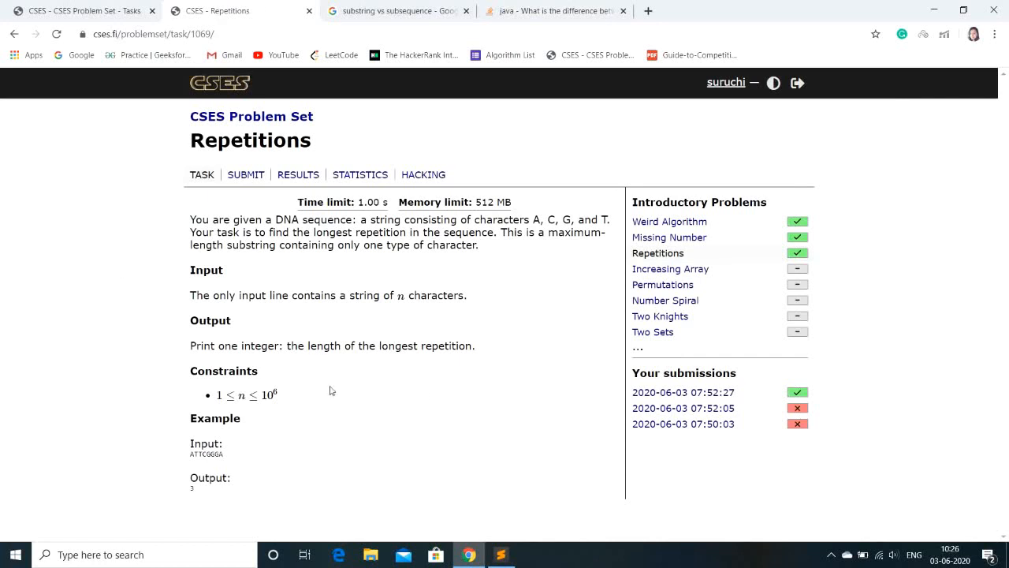
mouse_move(410, 407)
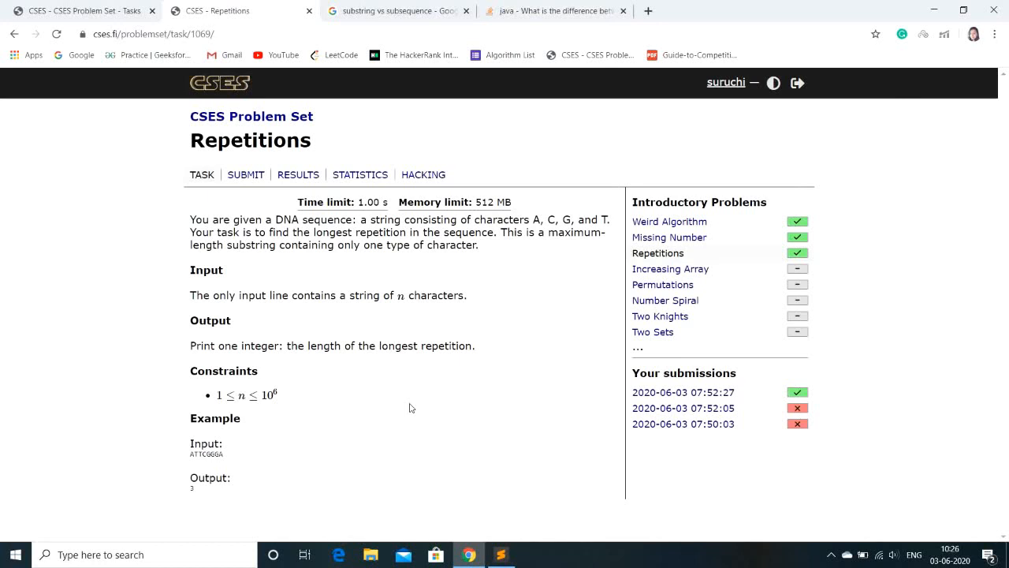
mouse_move(390, 402)
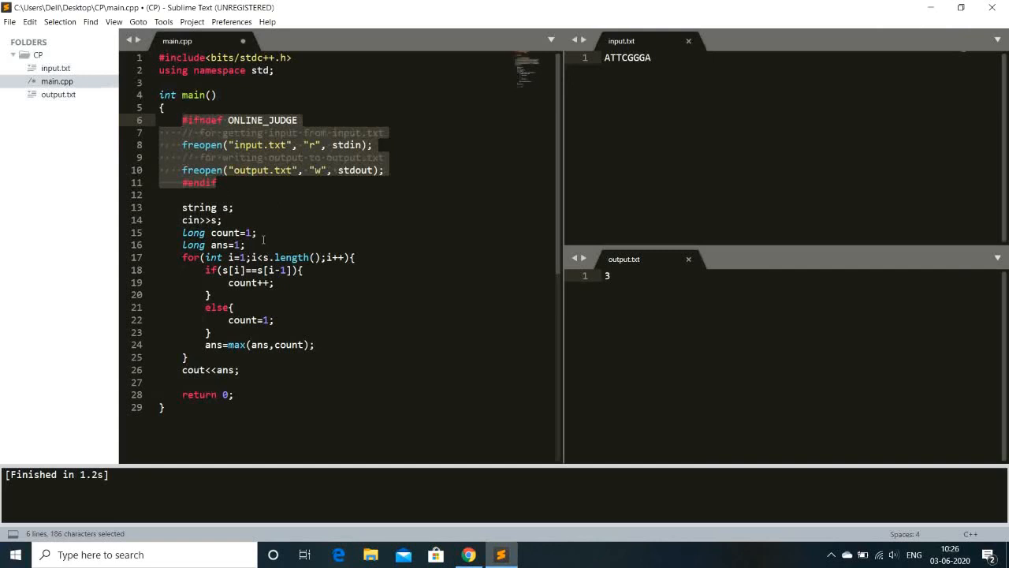
left_click(315, 344)
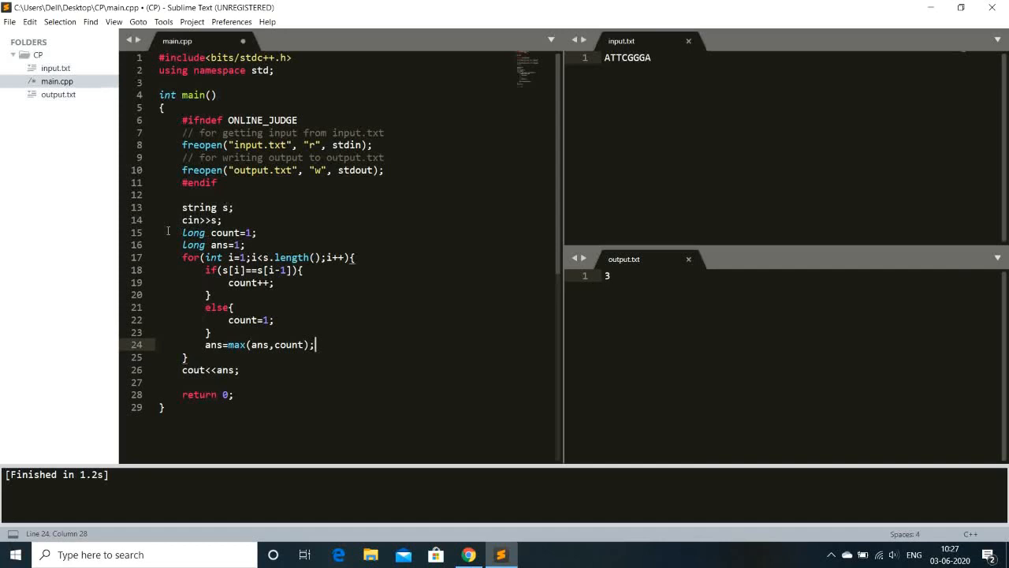
mouse_move(519, 316)
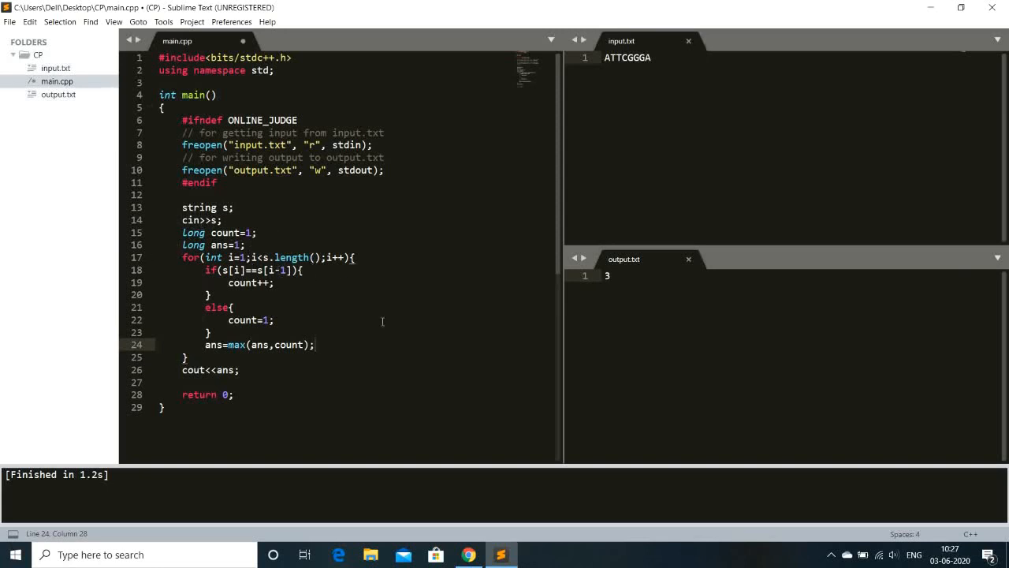
left_click(316, 343)
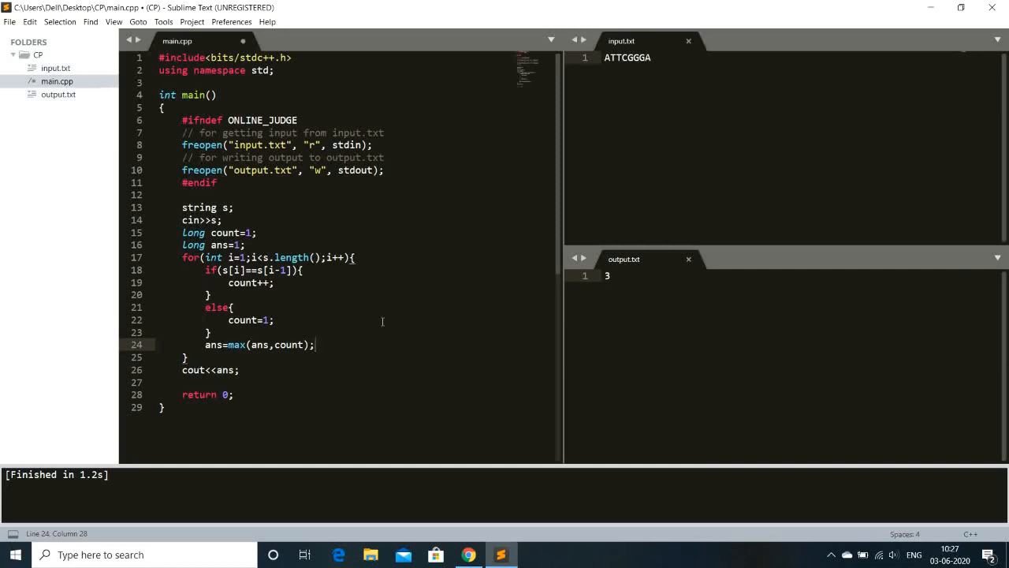
mouse_move(407, 316)
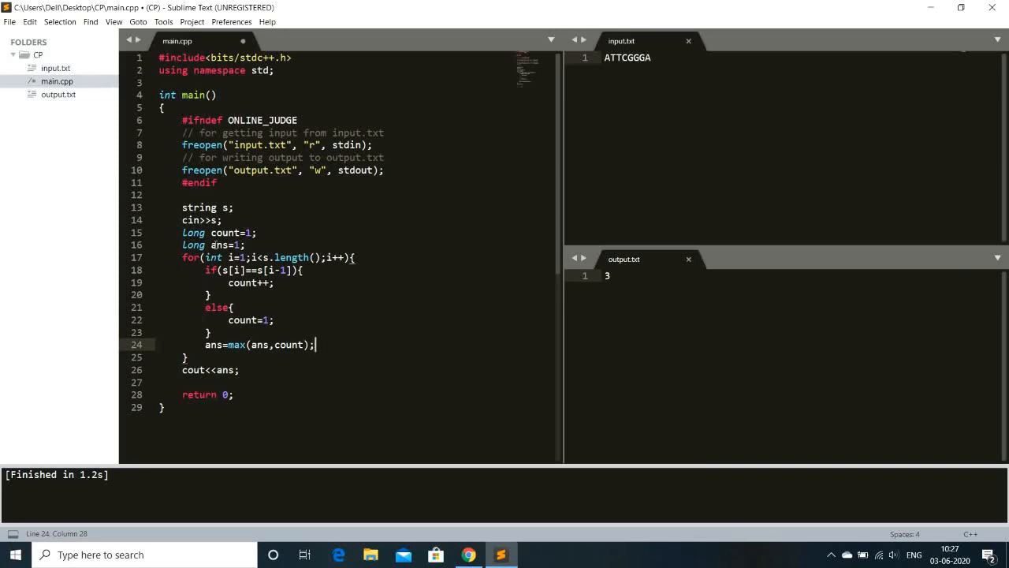
left_click_drag(183, 257, 188, 357)
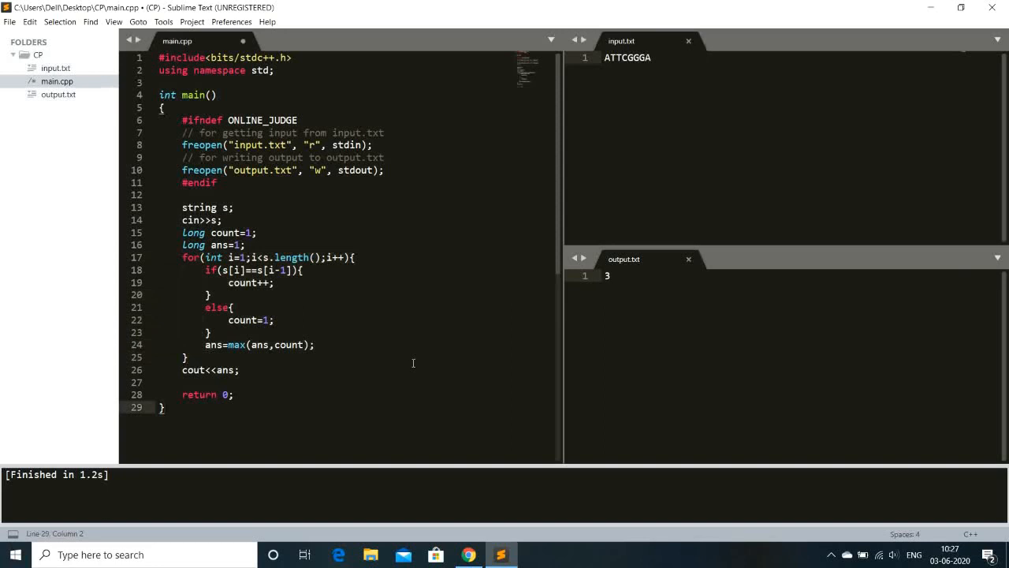
mouse_move(511, 287)
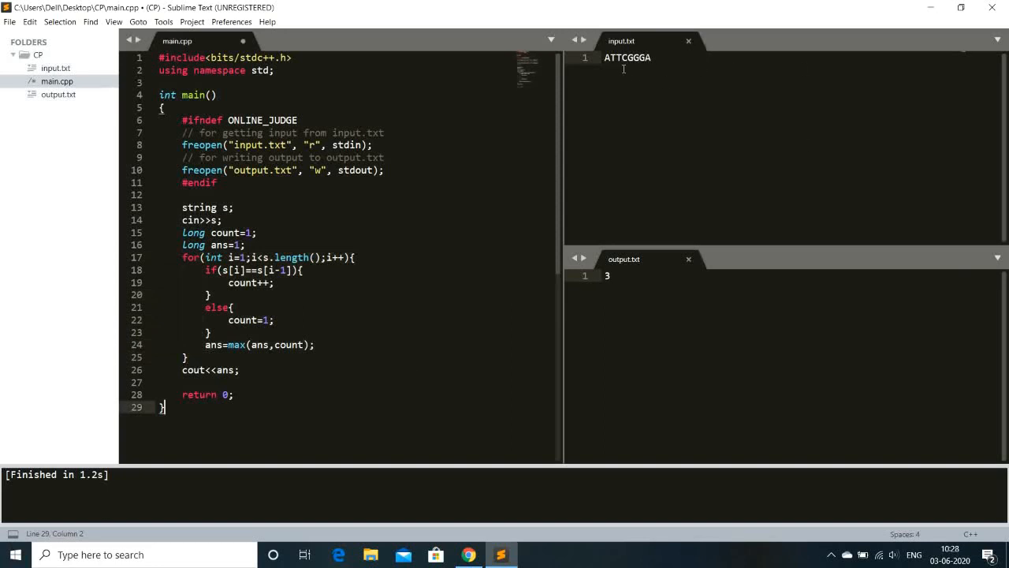
mouse_move(605, 77)
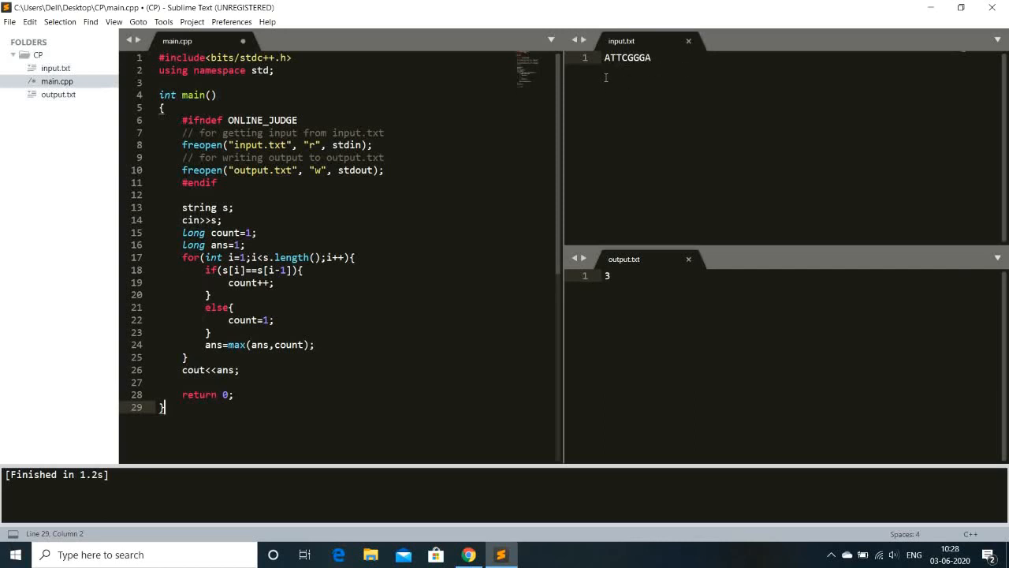
mouse_move(615, 77)
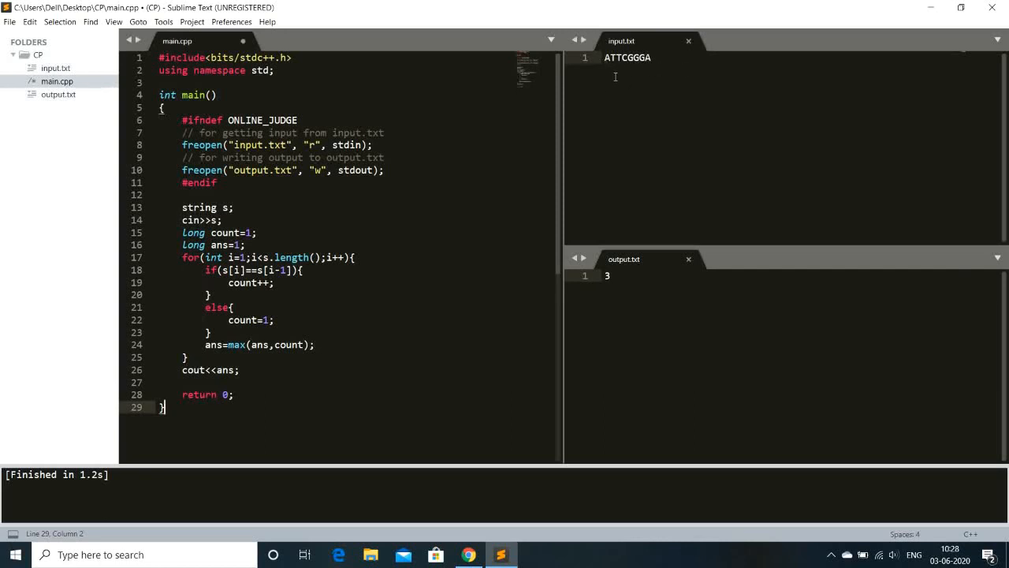
mouse_move(631, 94)
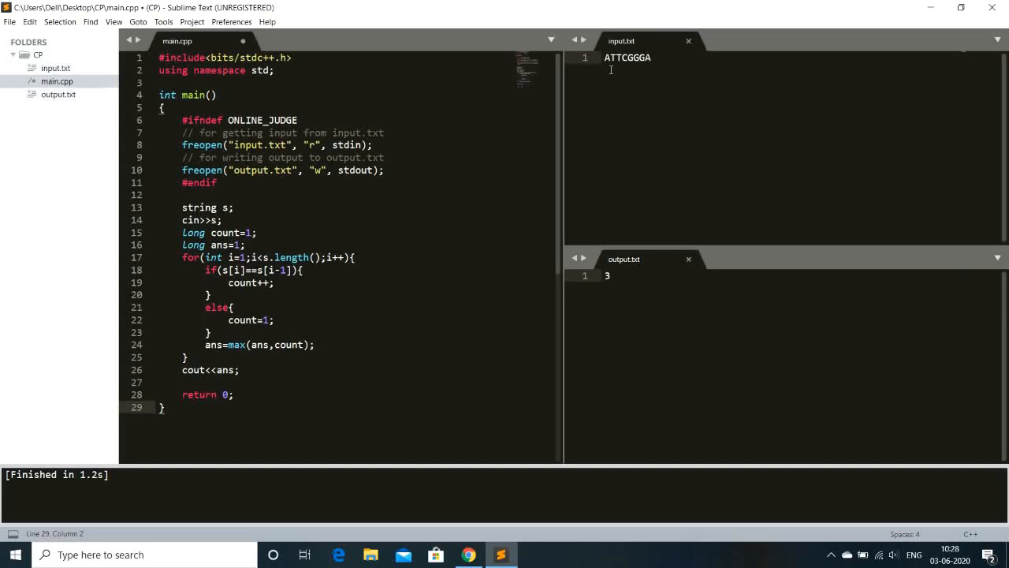
mouse_move(634, 99)
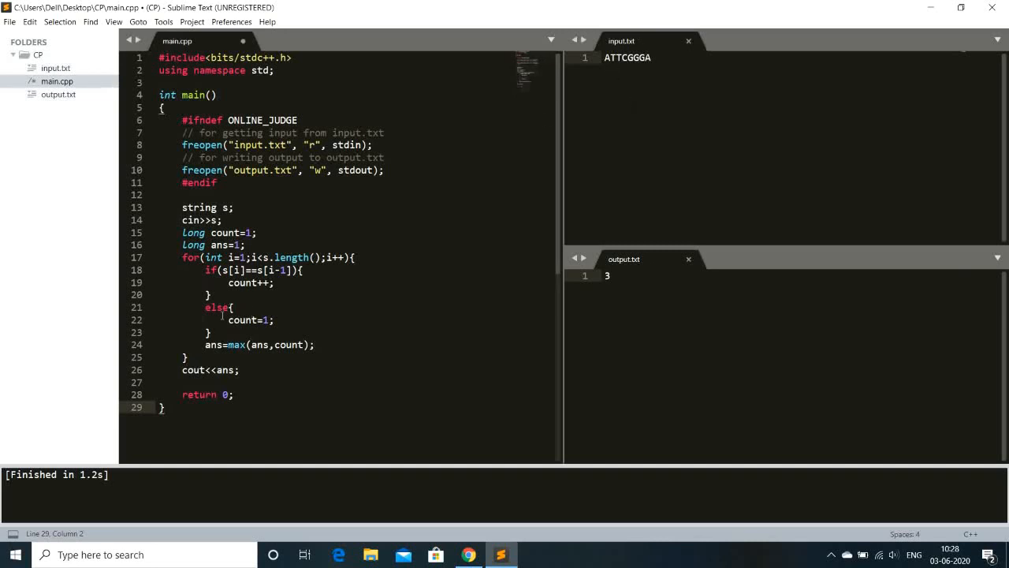
mouse_move(383, 335)
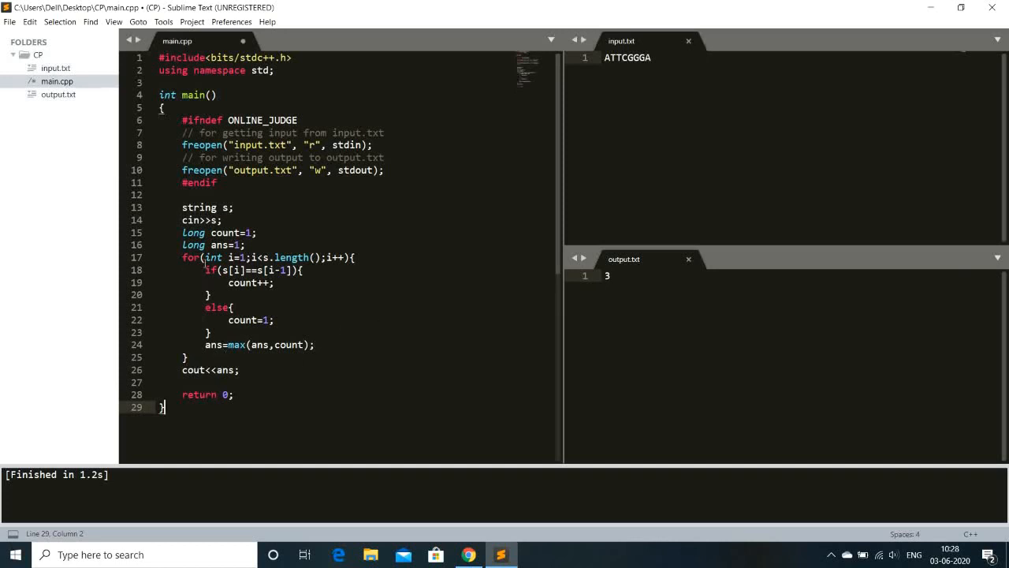
mouse_move(388, 340)
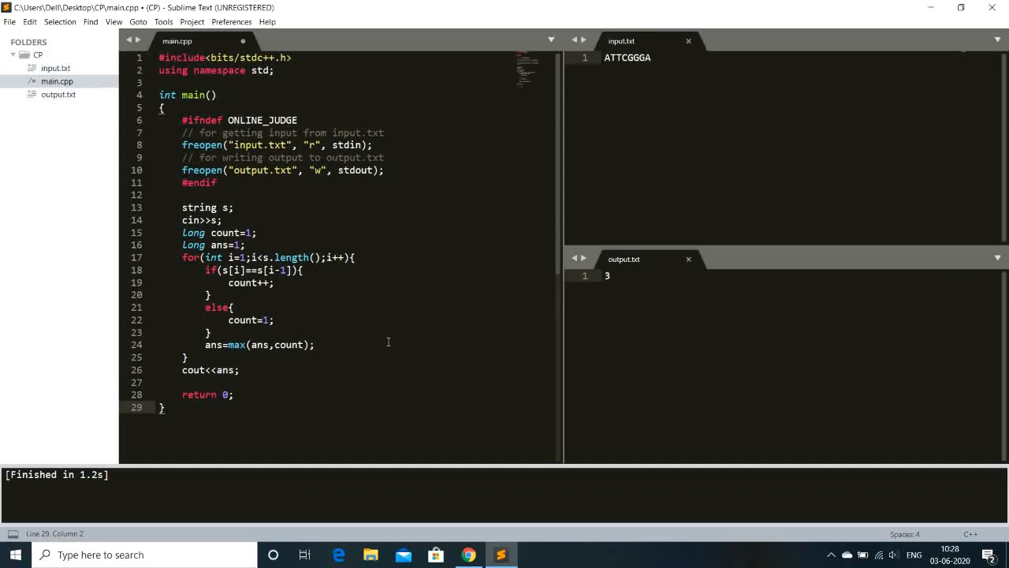
mouse_move(614, 76)
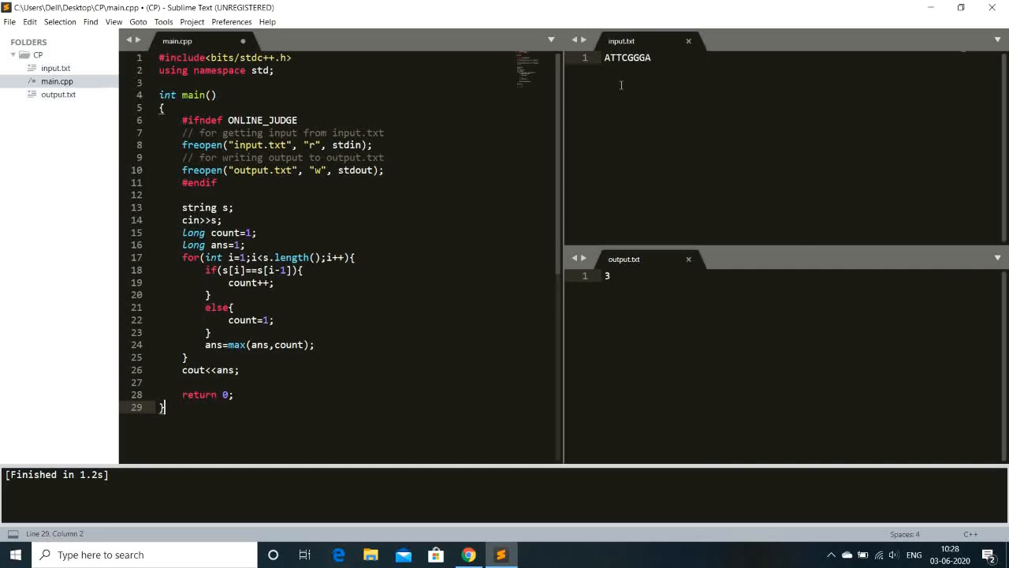
mouse_move(617, 72)
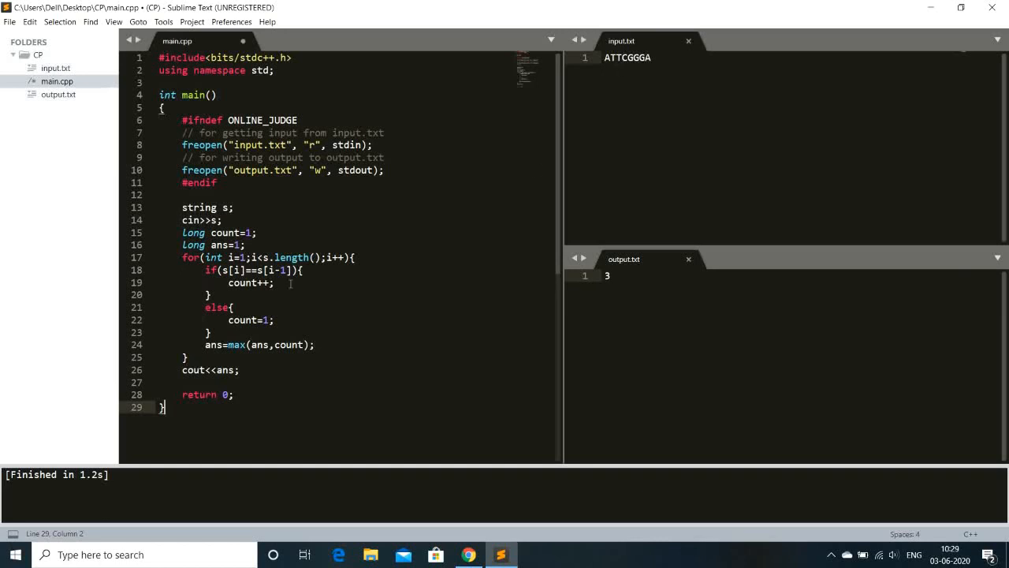
mouse_move(344, 322)
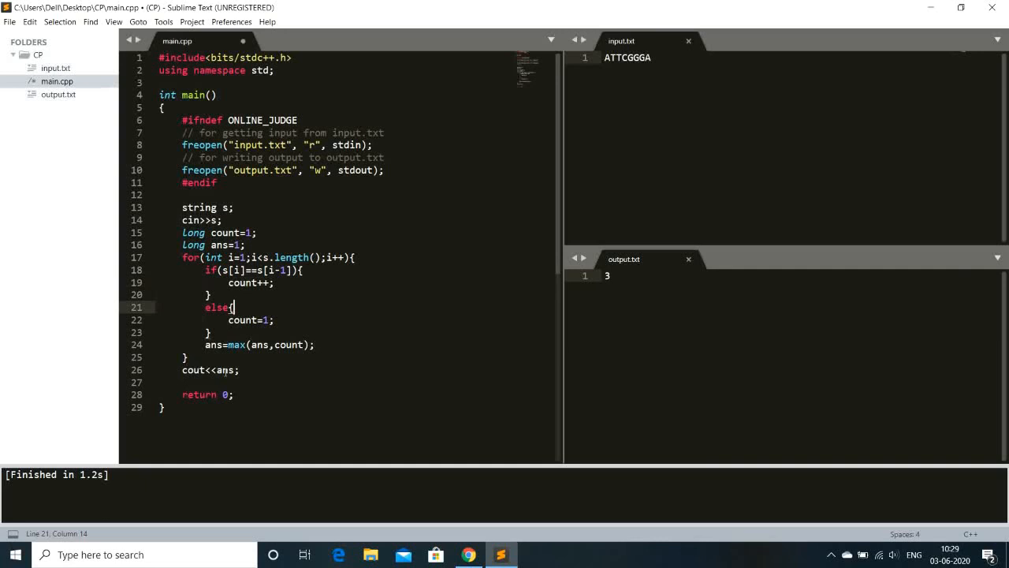
mouse_move(313, 377)
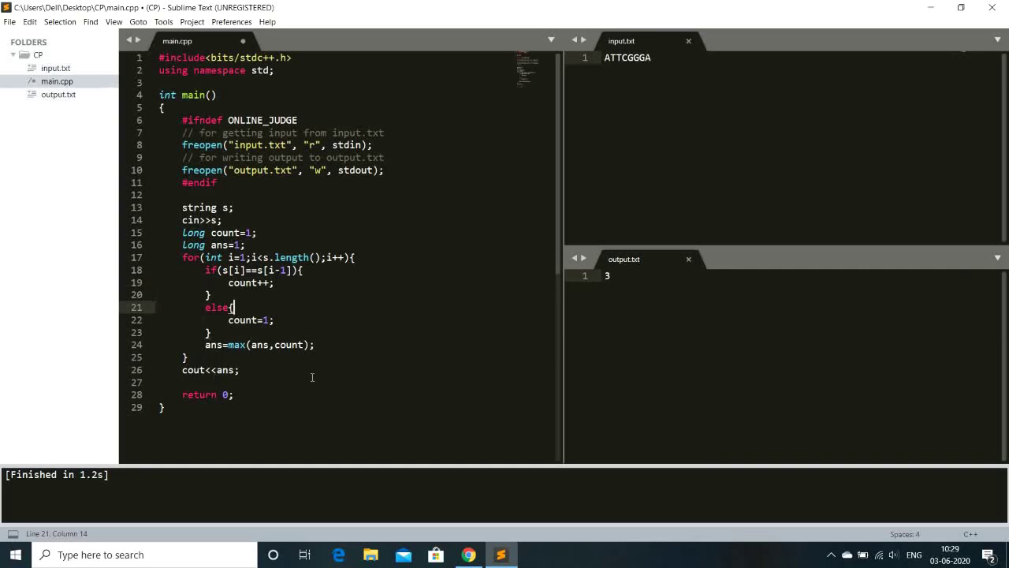
mouse_move(627, 76)
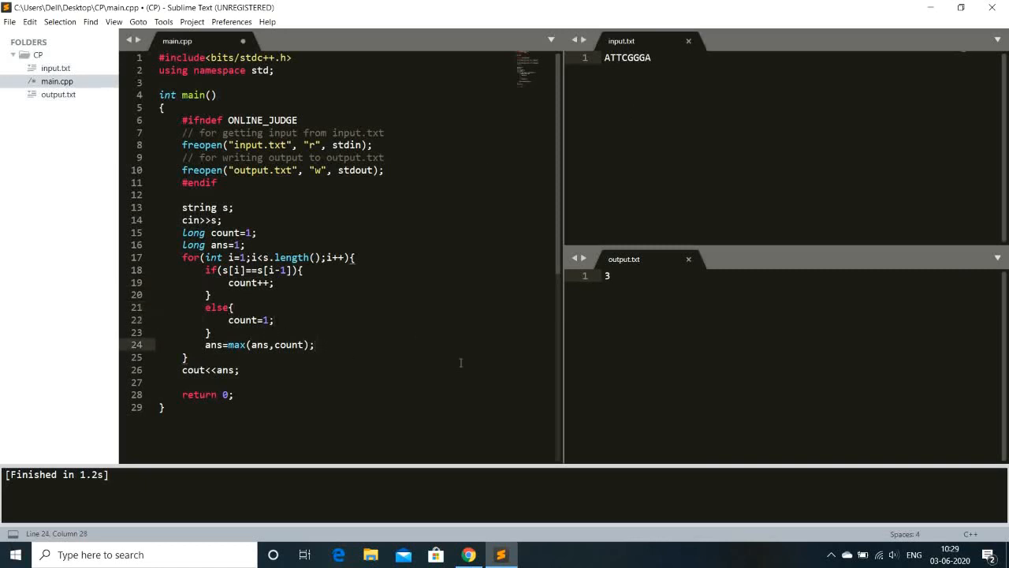
mouse_move(637, 71)
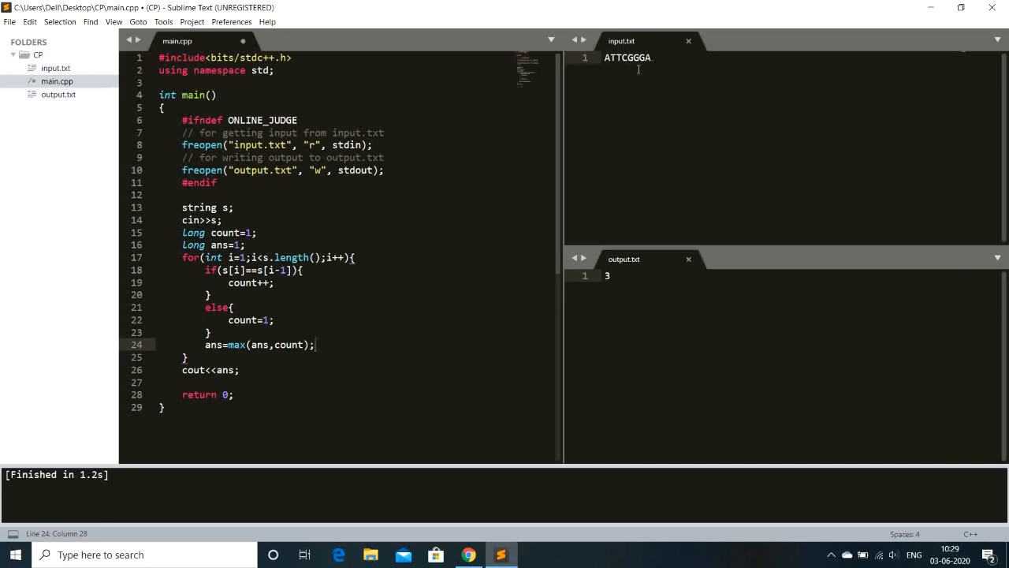
mouse_move(596, 126)
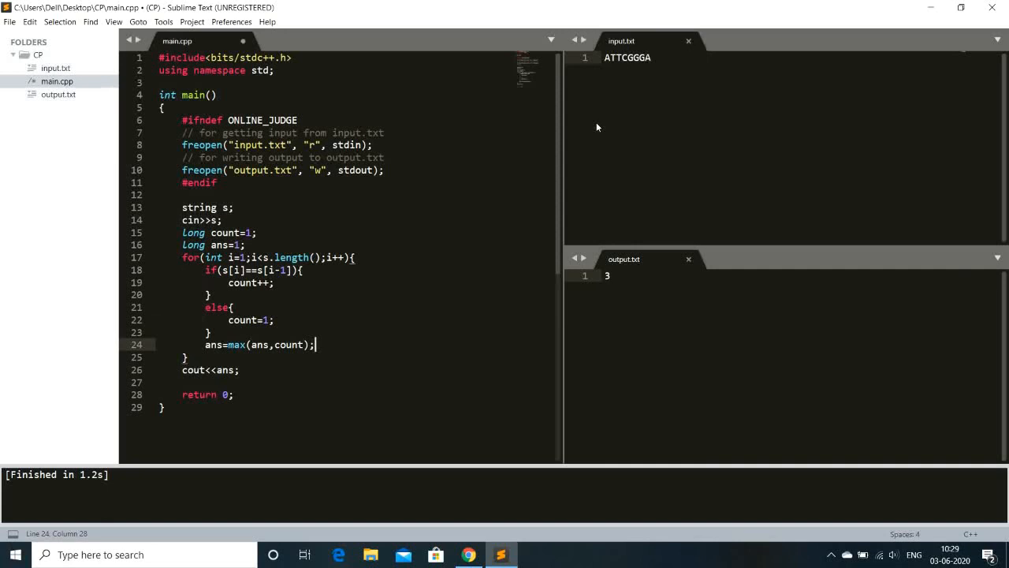
mouse_move(662, 109)
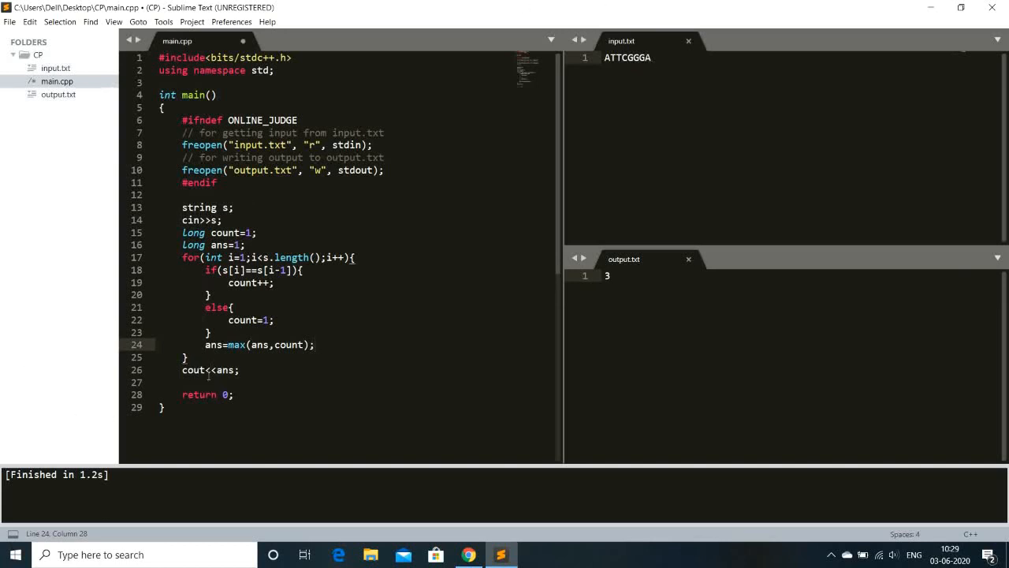
mouse_move(627, 265)
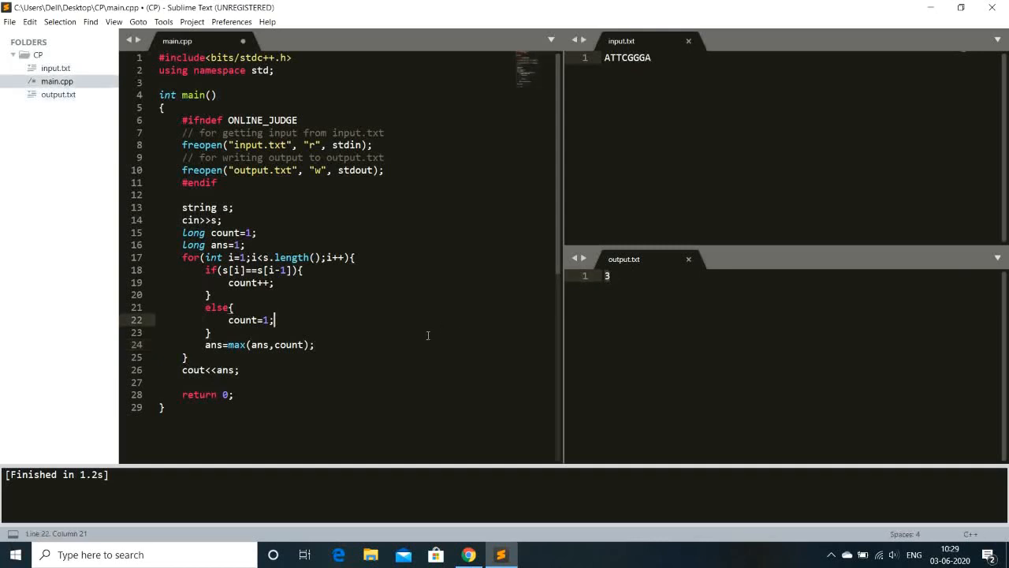
Run the solution on the sample (output 3), then comment out the #ifndef ONLINE_JUDGE freopen block.
key("ctrl+b")
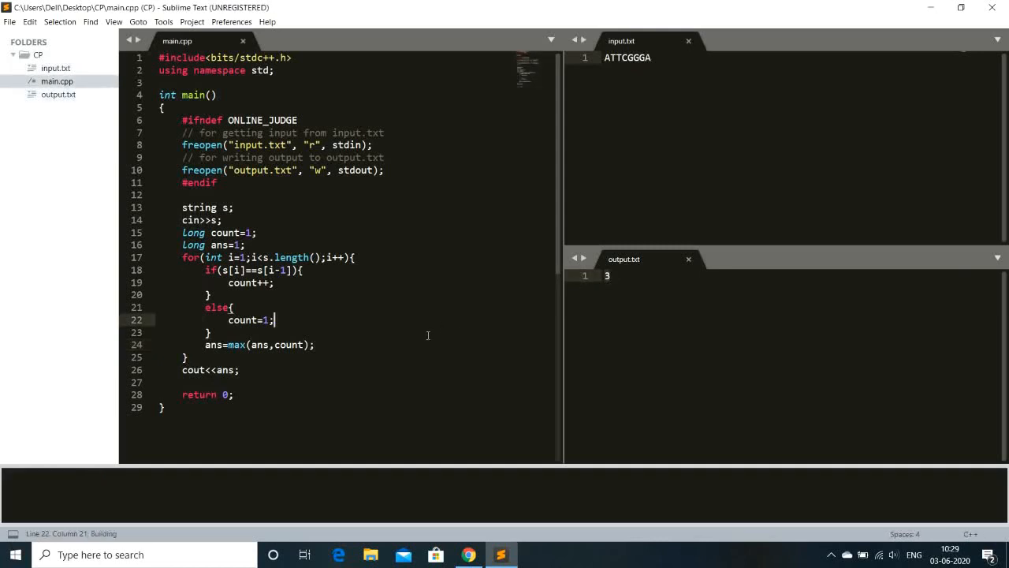
key("ctrl+b")
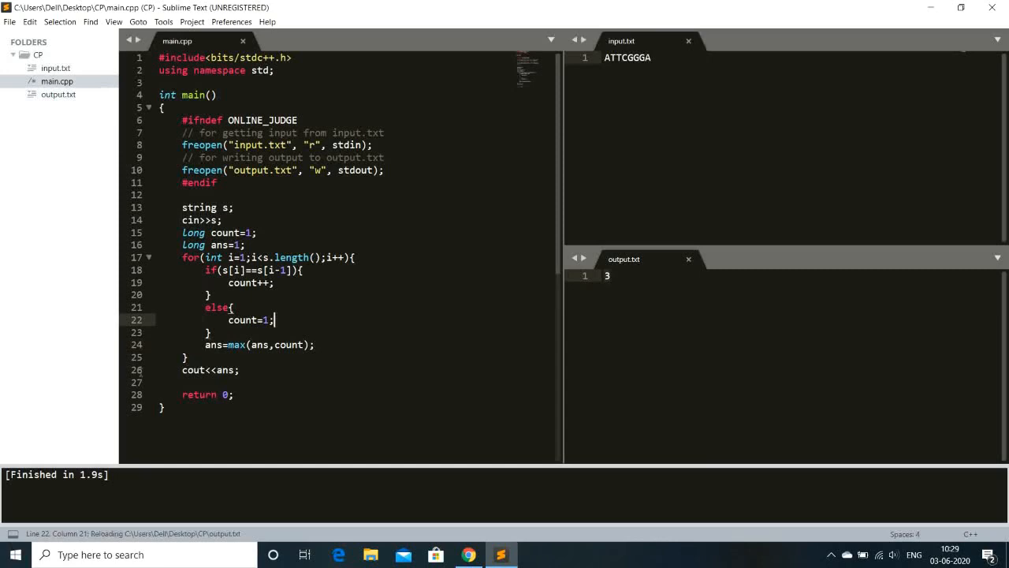
mouse_move(464, 516)
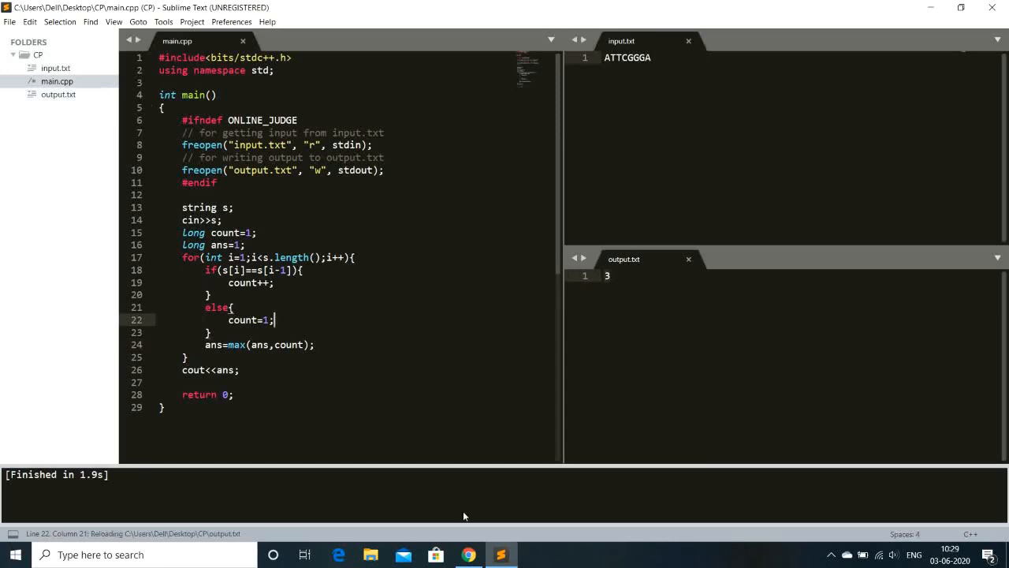
left_click(468, 555)
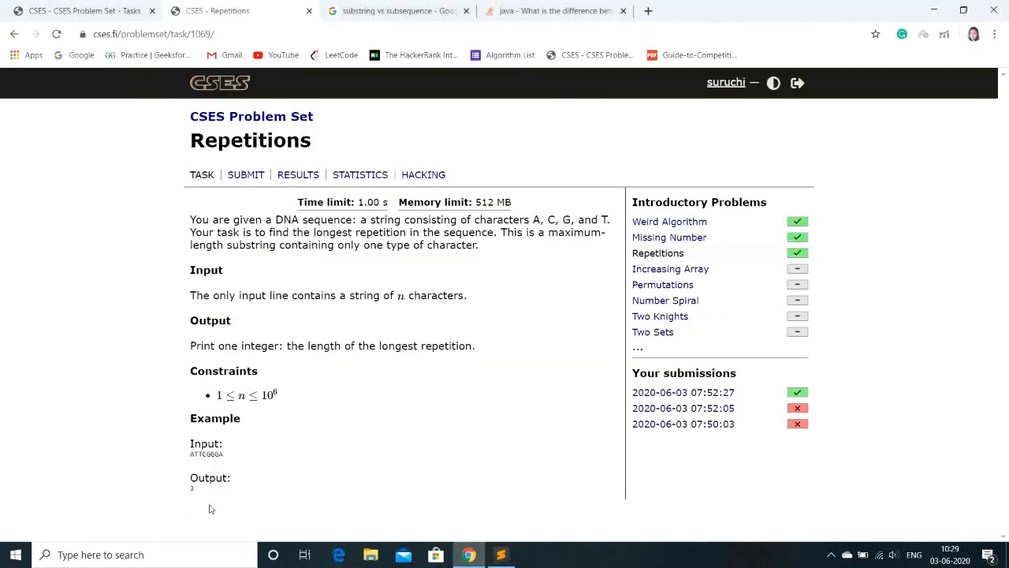
left_click(502, 555)
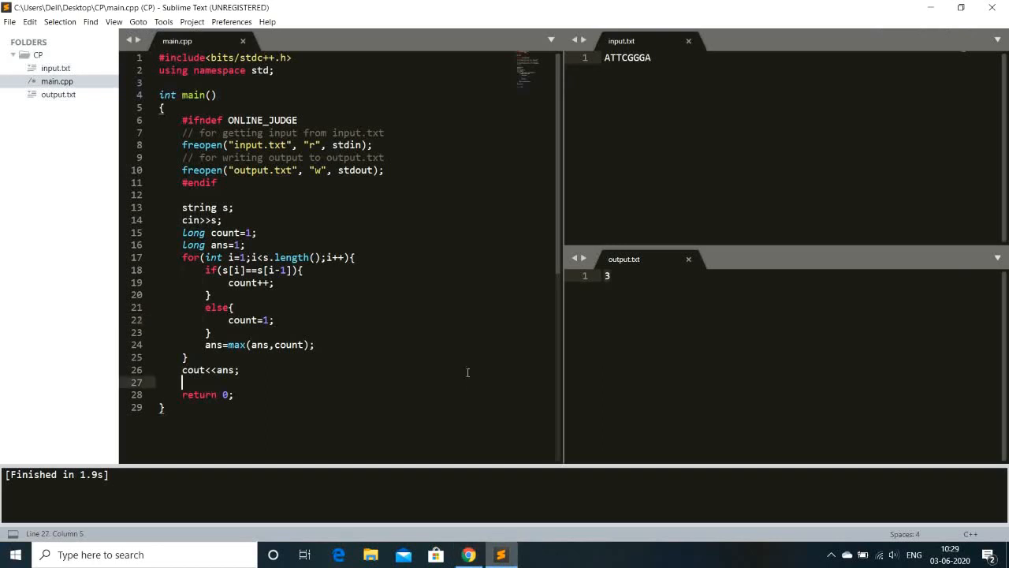
left_click_drag(183, 120, 216, 183)
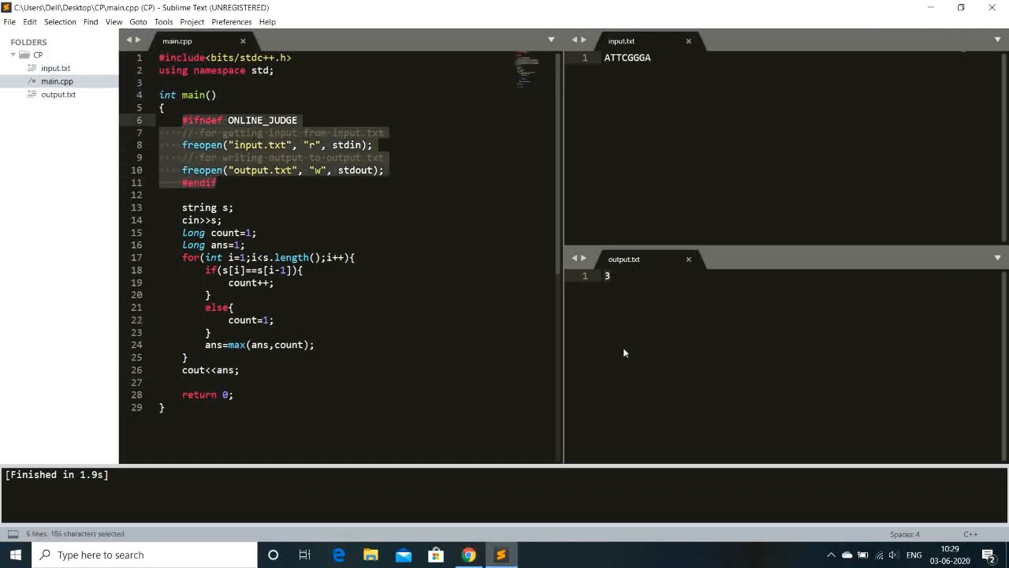
key("ctrl+/")
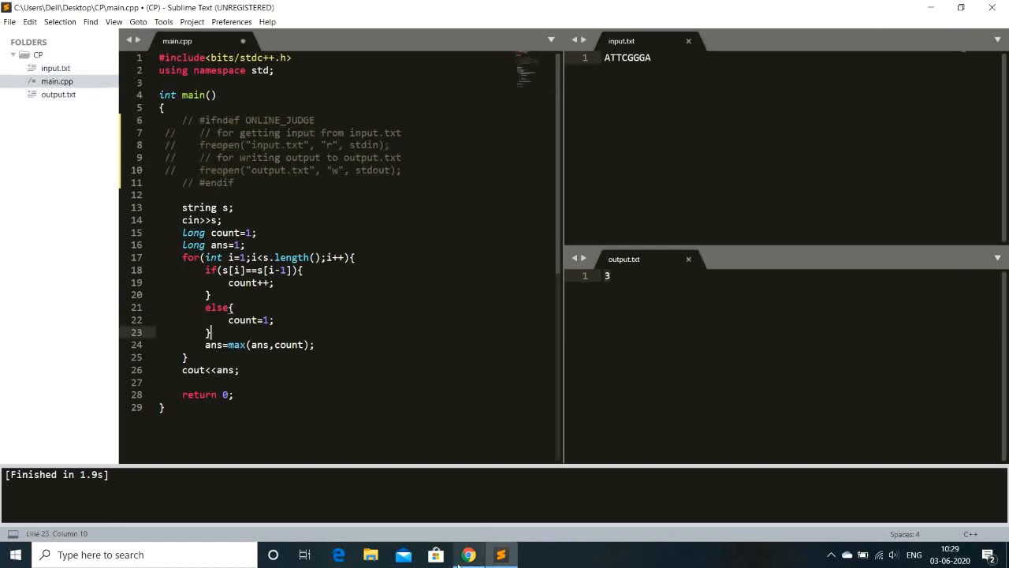
Submit main.cpp from the CP folder for Repetitions as C++11 on CSES.
left_click(468, 555)
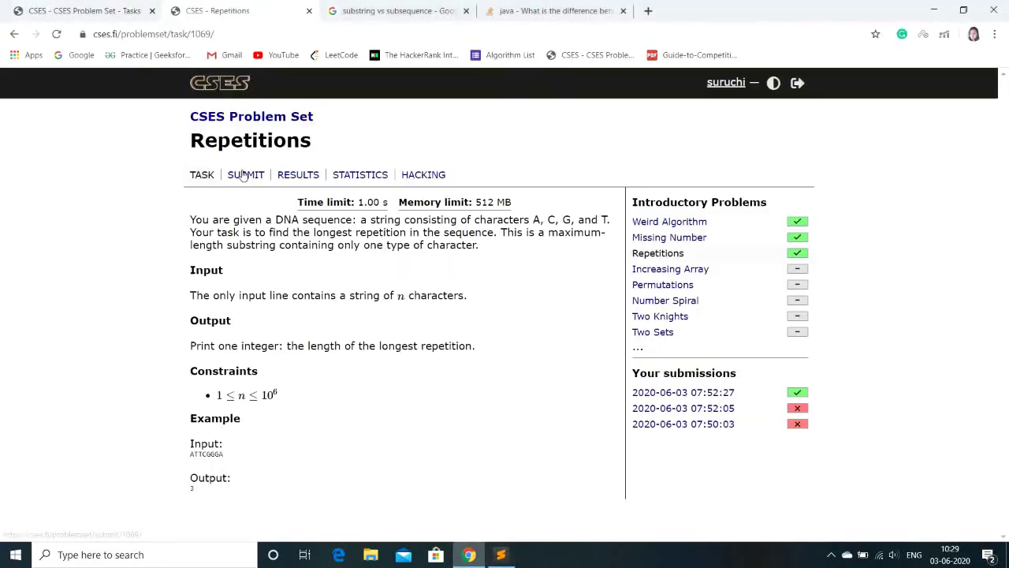
left_click(246, 173)
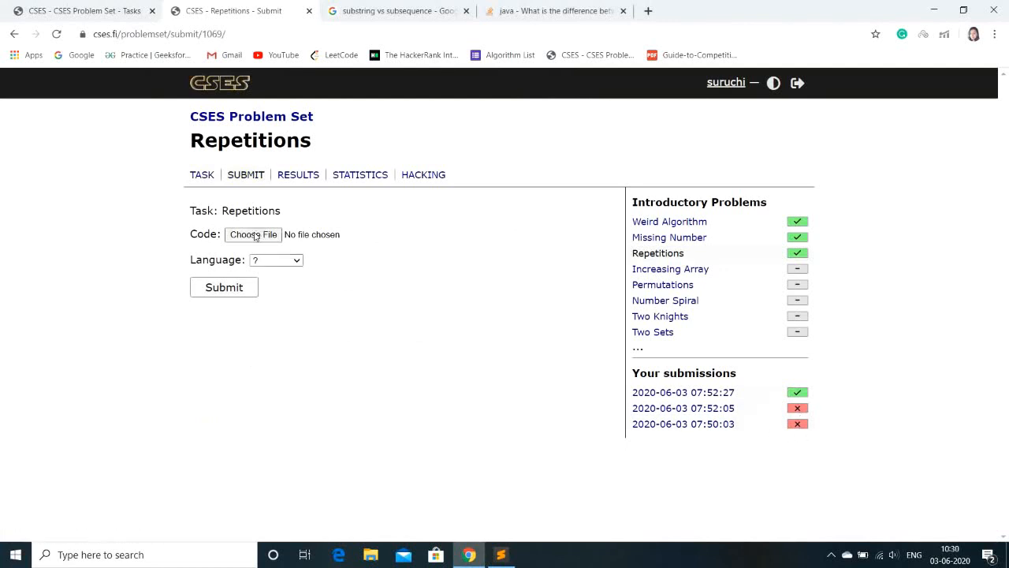
left_click(252, 233)
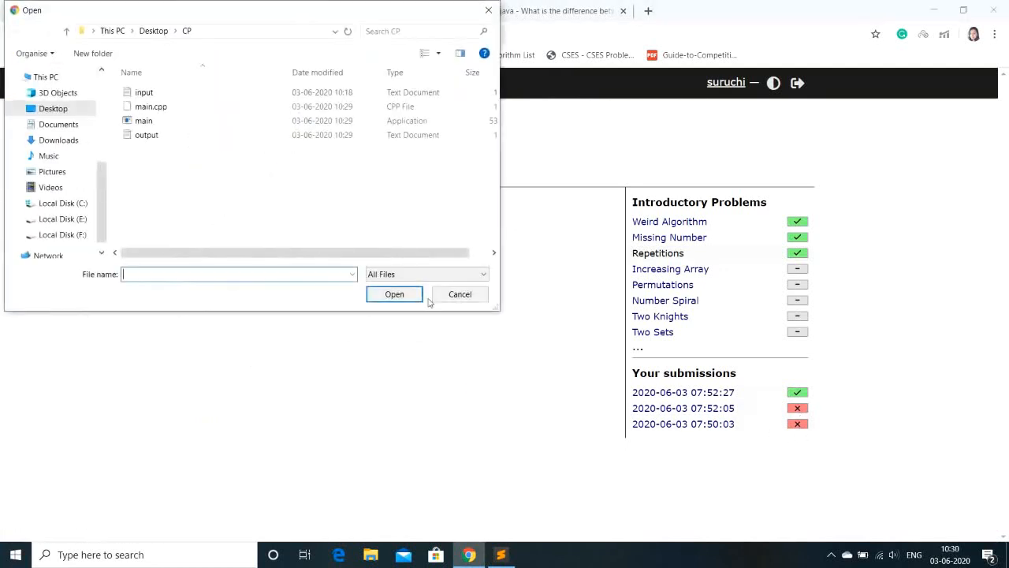
left_click(151, 107)
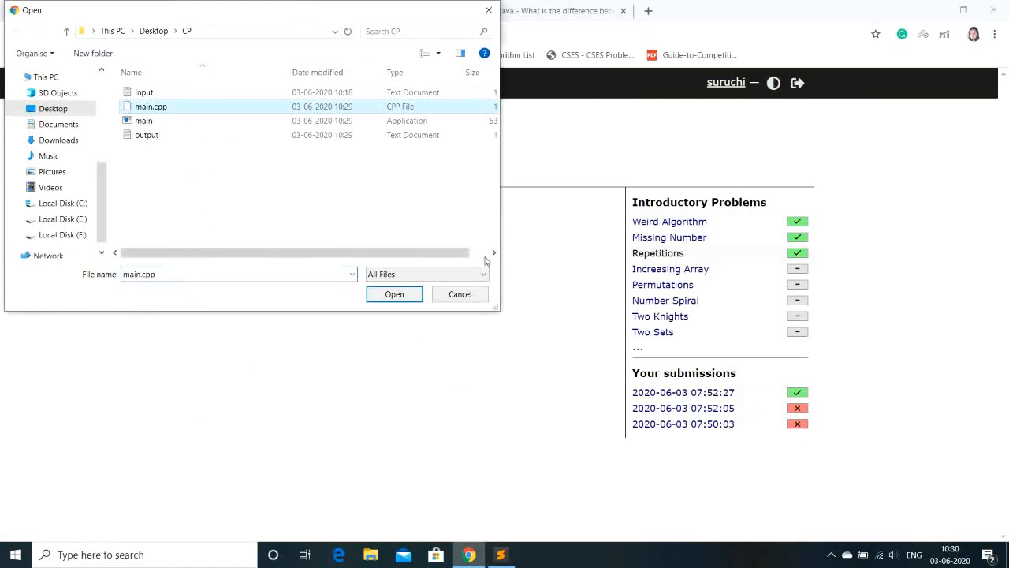
left_click(394, 293)
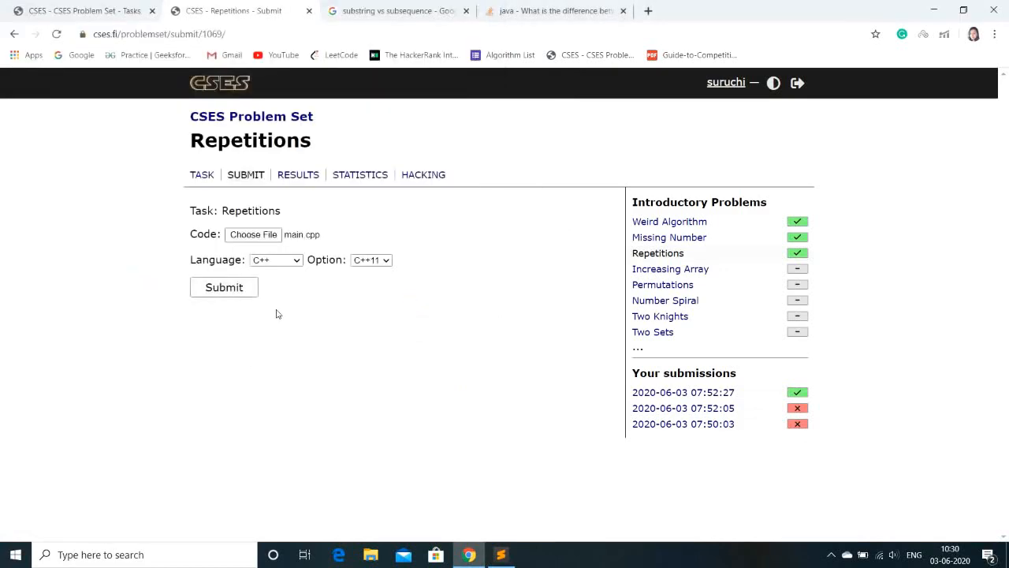
left_click(502, 555)
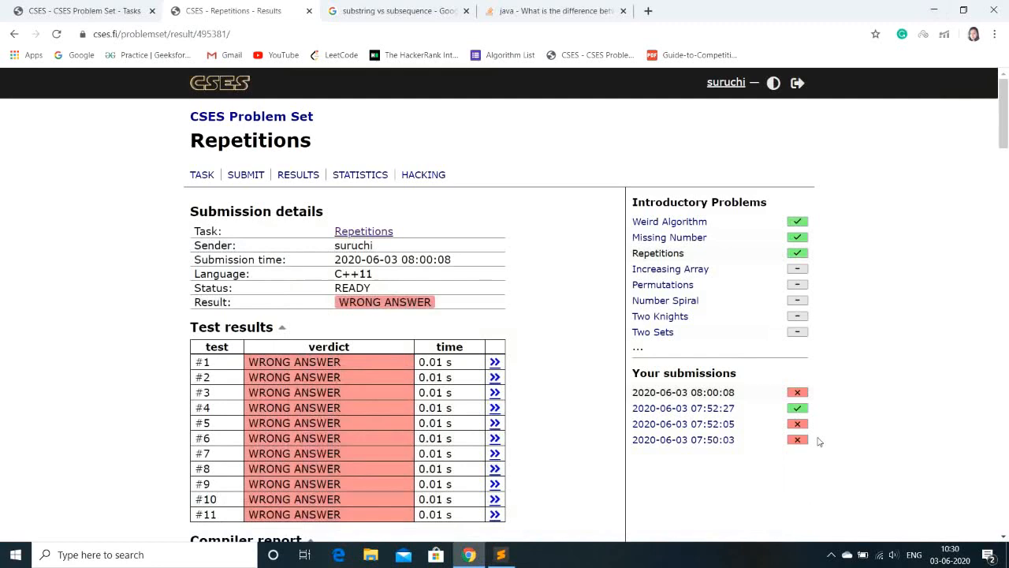
mouse_move(555, 347)
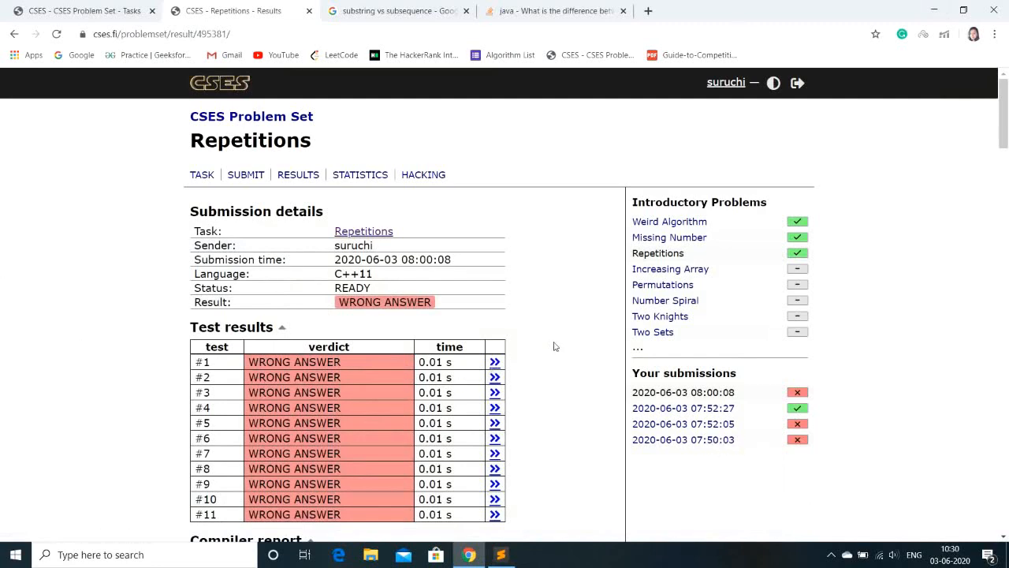
Review the Wrong Answer verdict on every test and save main.cpp in the editor.
scroll("down", 3)
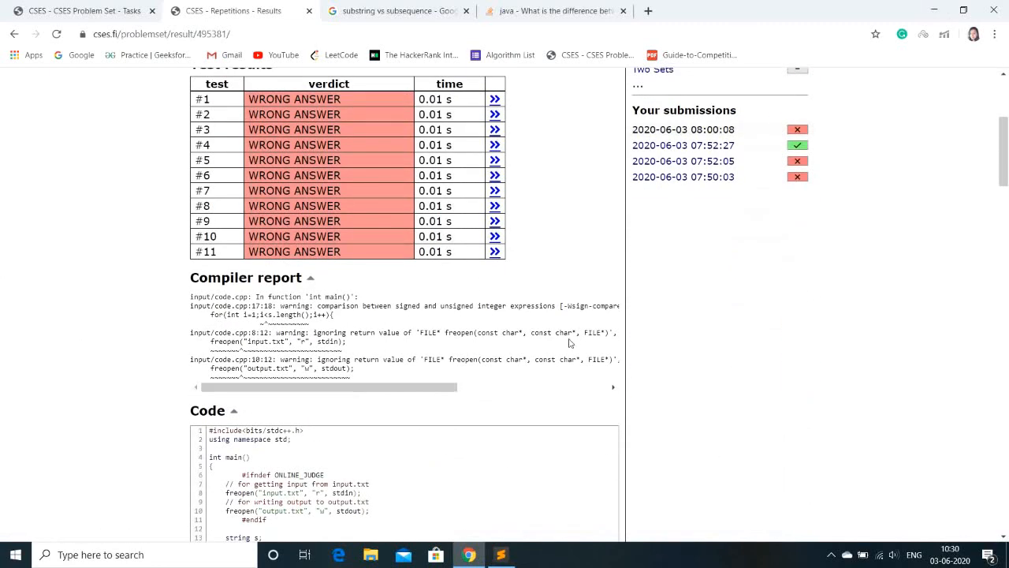
left_click(501, 555)
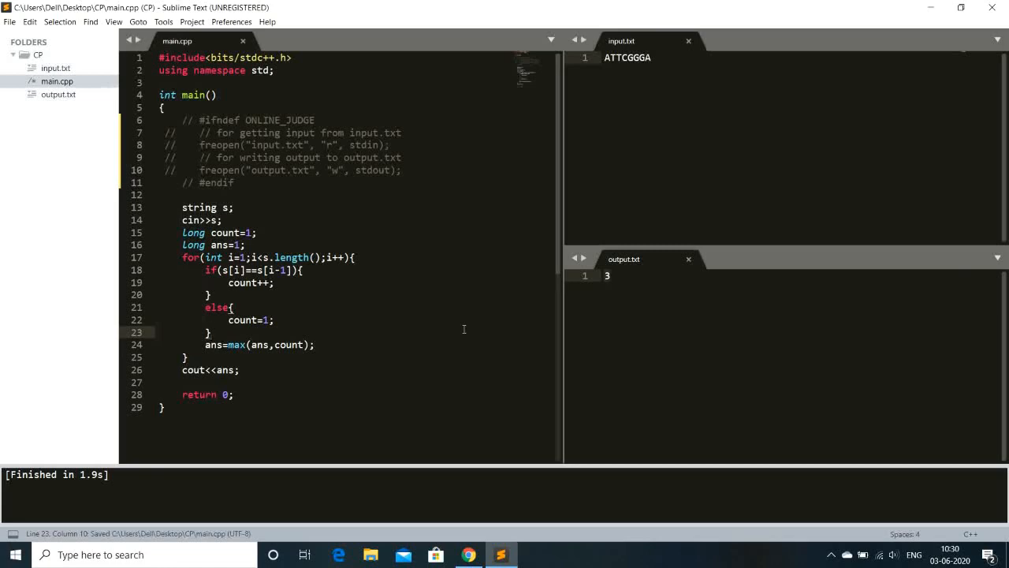
left_click(468, 555)
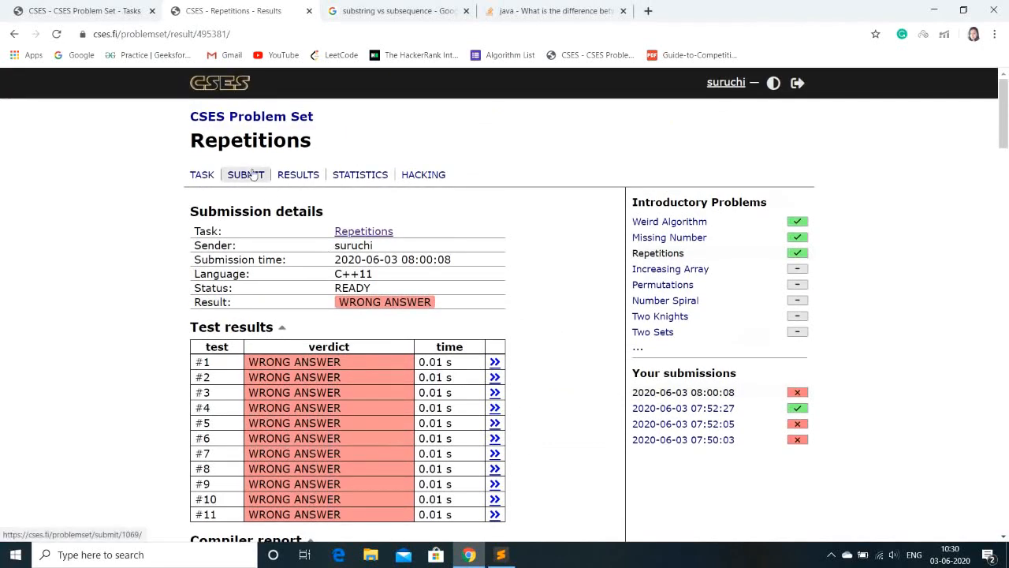
Resubmit the saved main.cpp for Repetitions and get Accepted on all 11 tests.
left_click(246, 174)
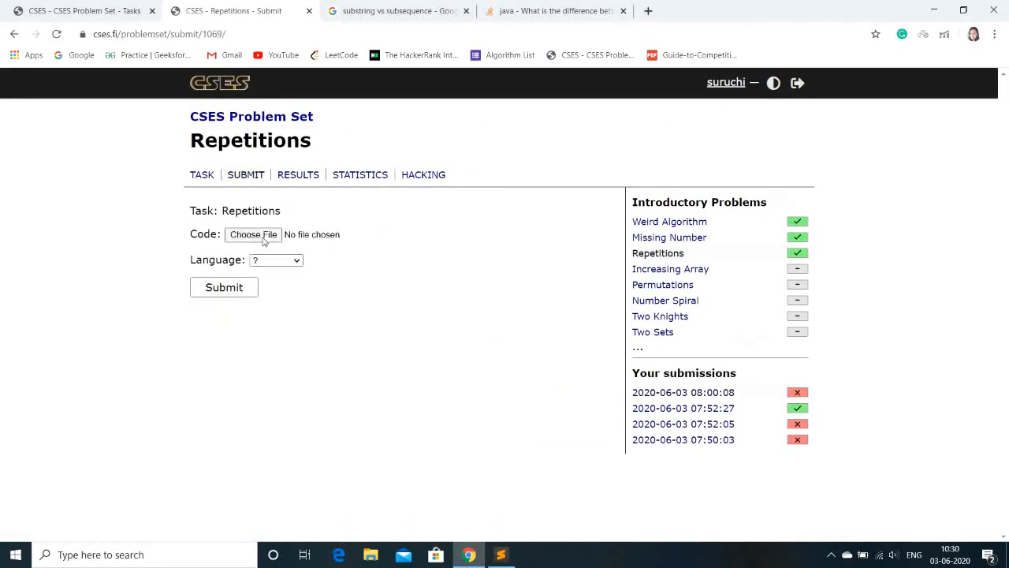
left_click(253, 234)
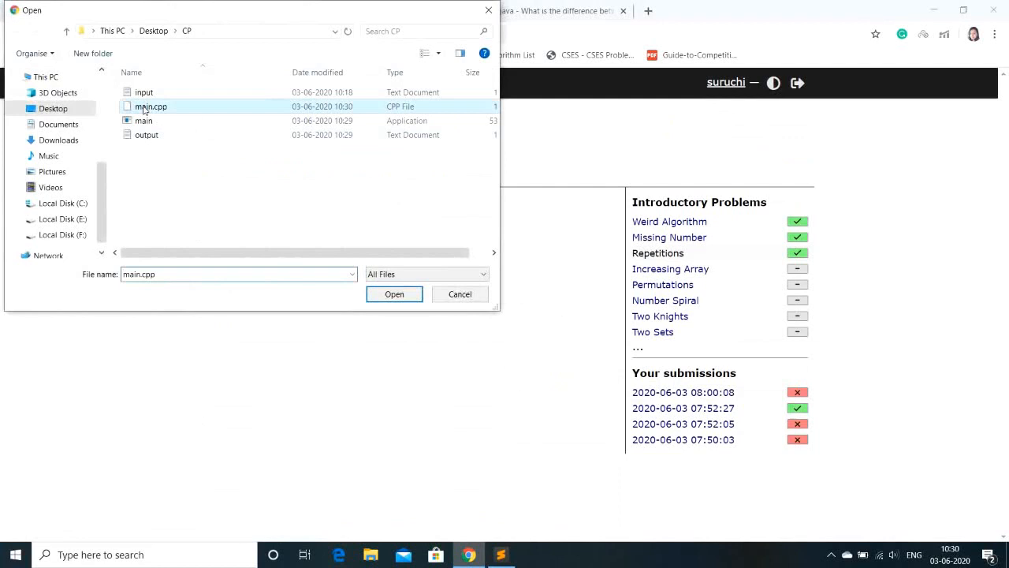
left_click(395, 293)
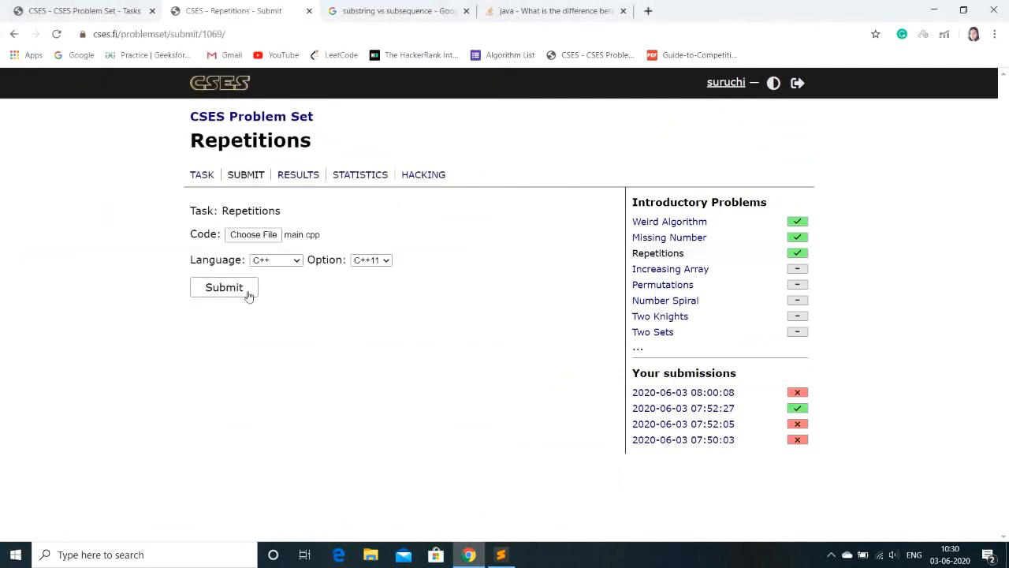
left_click(224, 287)
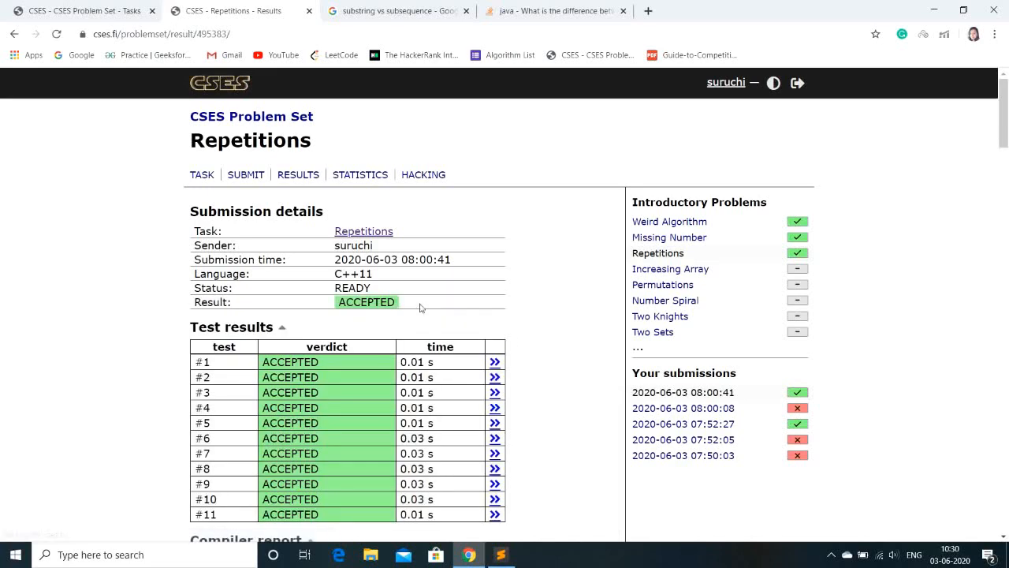
scroll("down", 3)
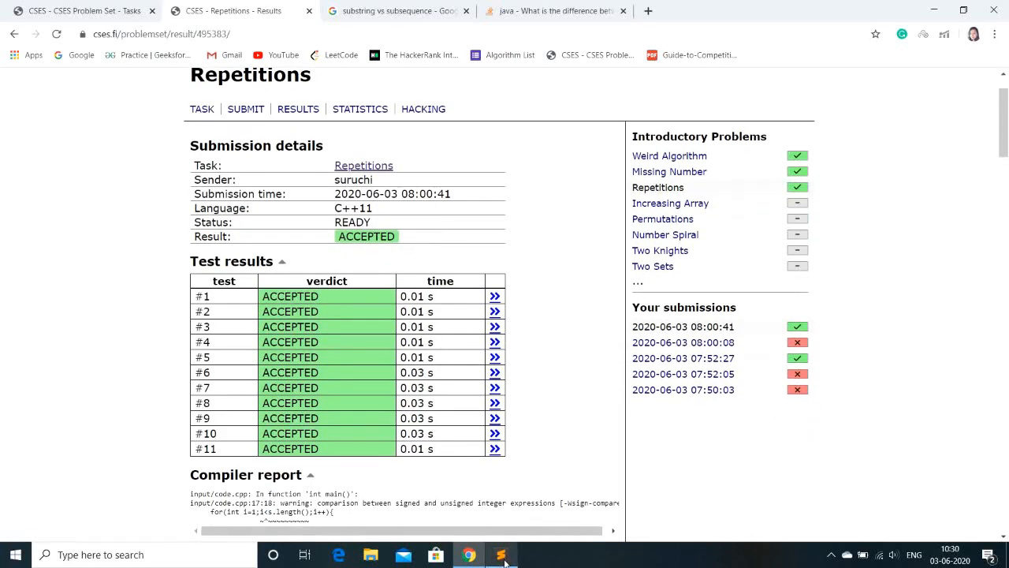
left_click(501, 555)
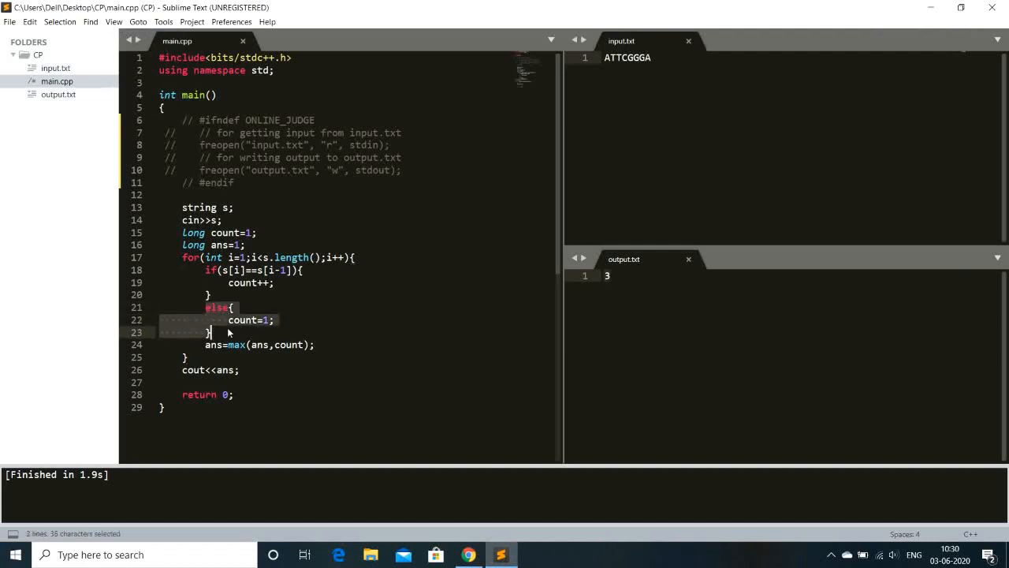
left_click(379, 337)
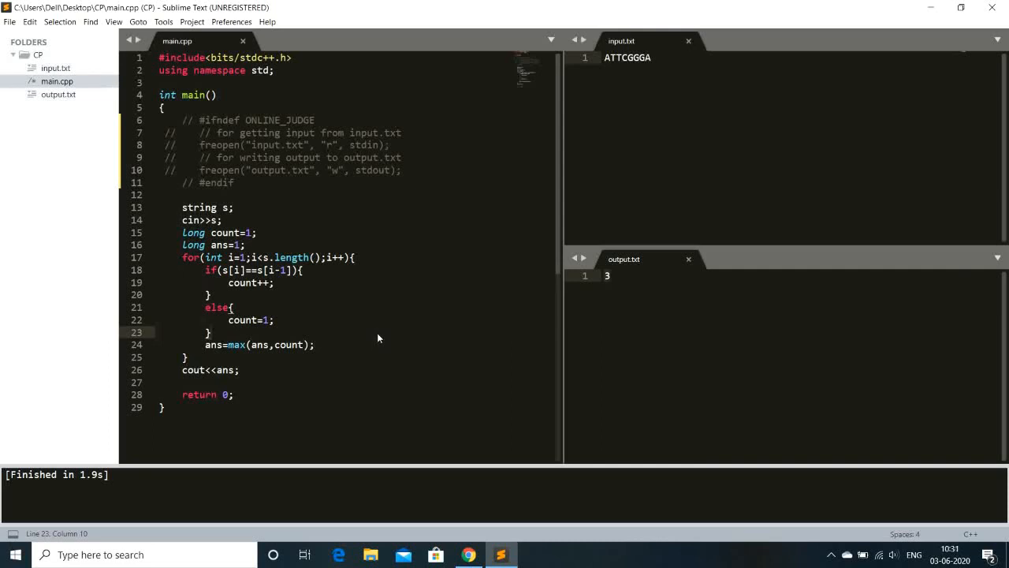
mouse_move(396, 501)
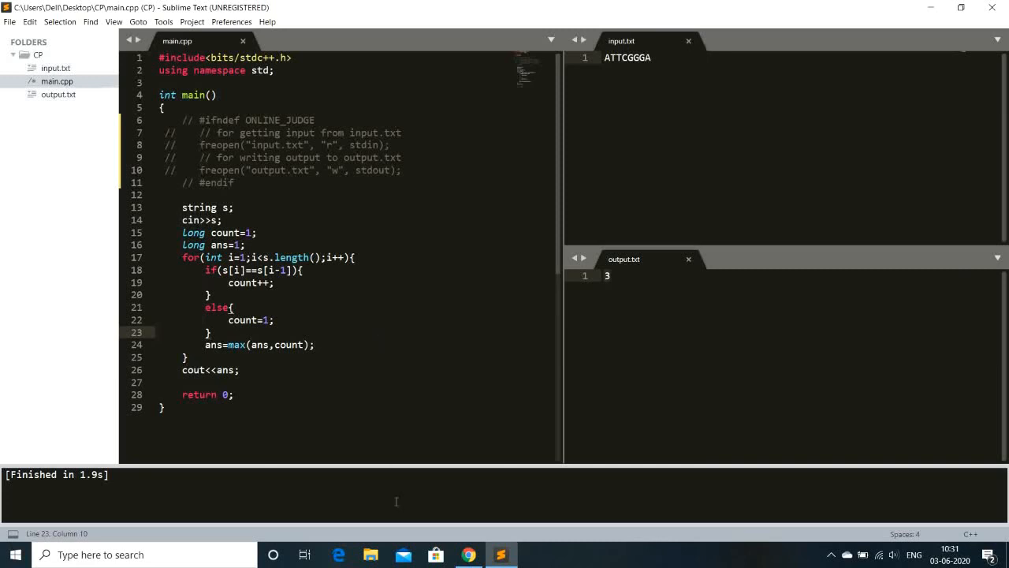
left_click(469, 555)
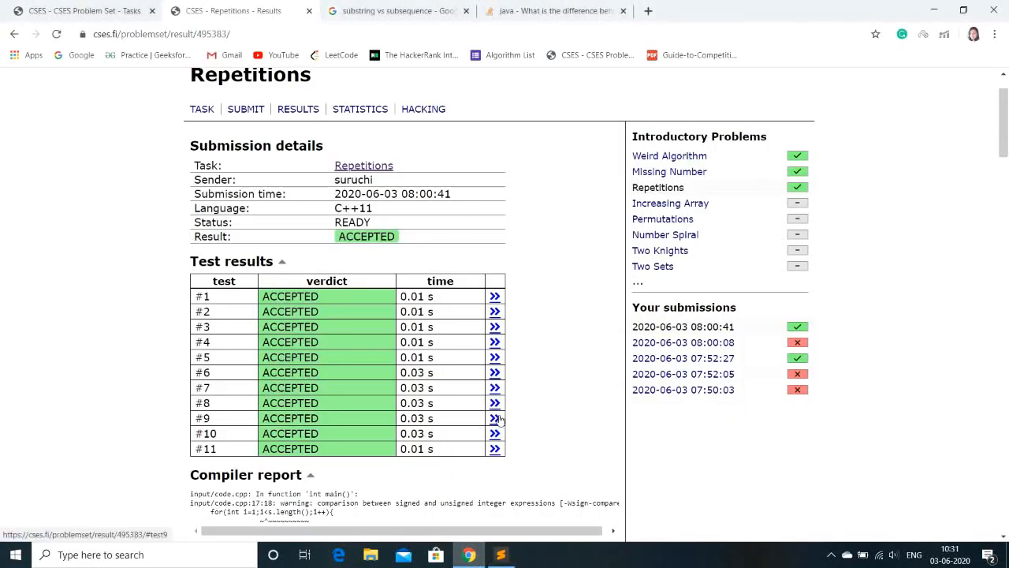